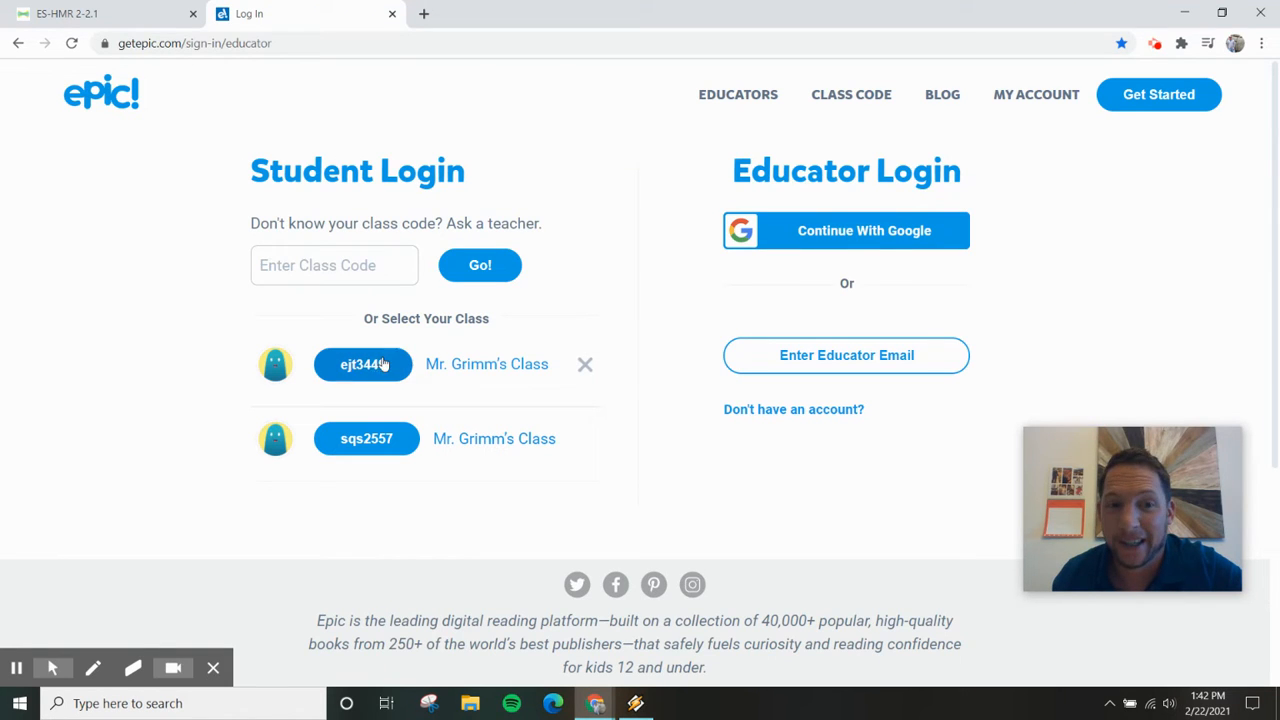
Sign in with the saved class code and open a student's reading profile from the roster
click(363, 364)
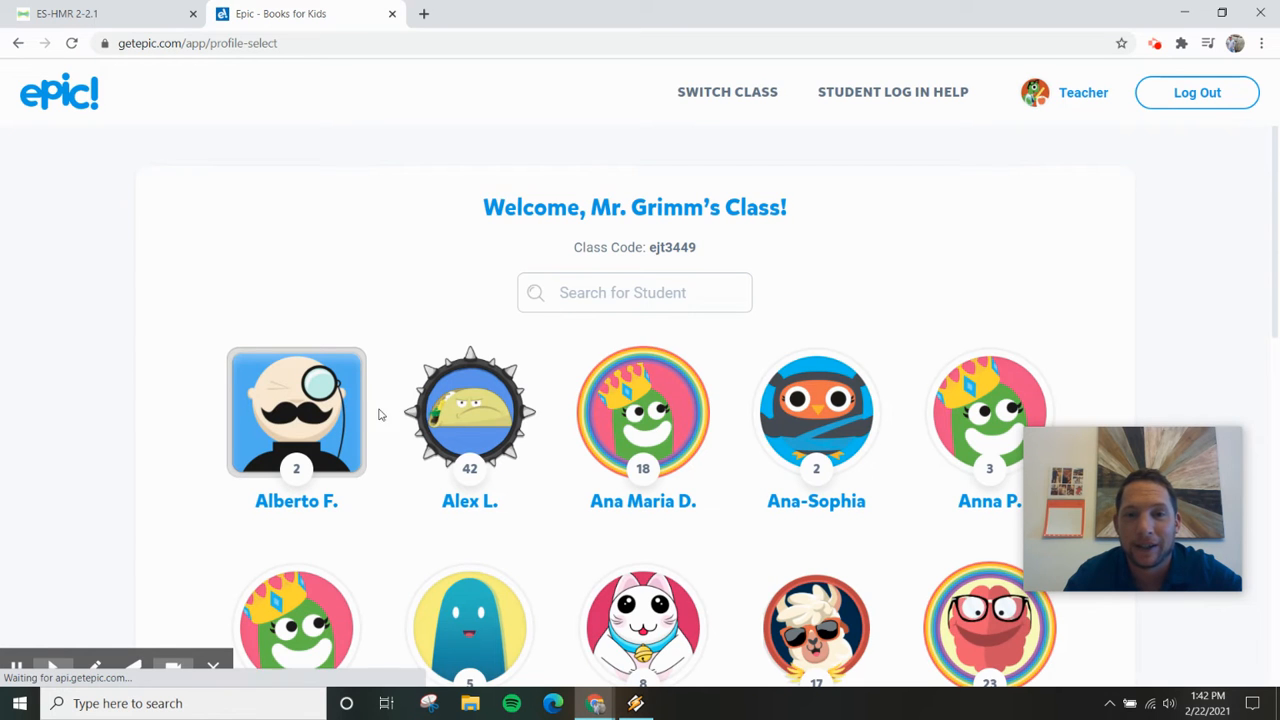
scroll(down, 3)
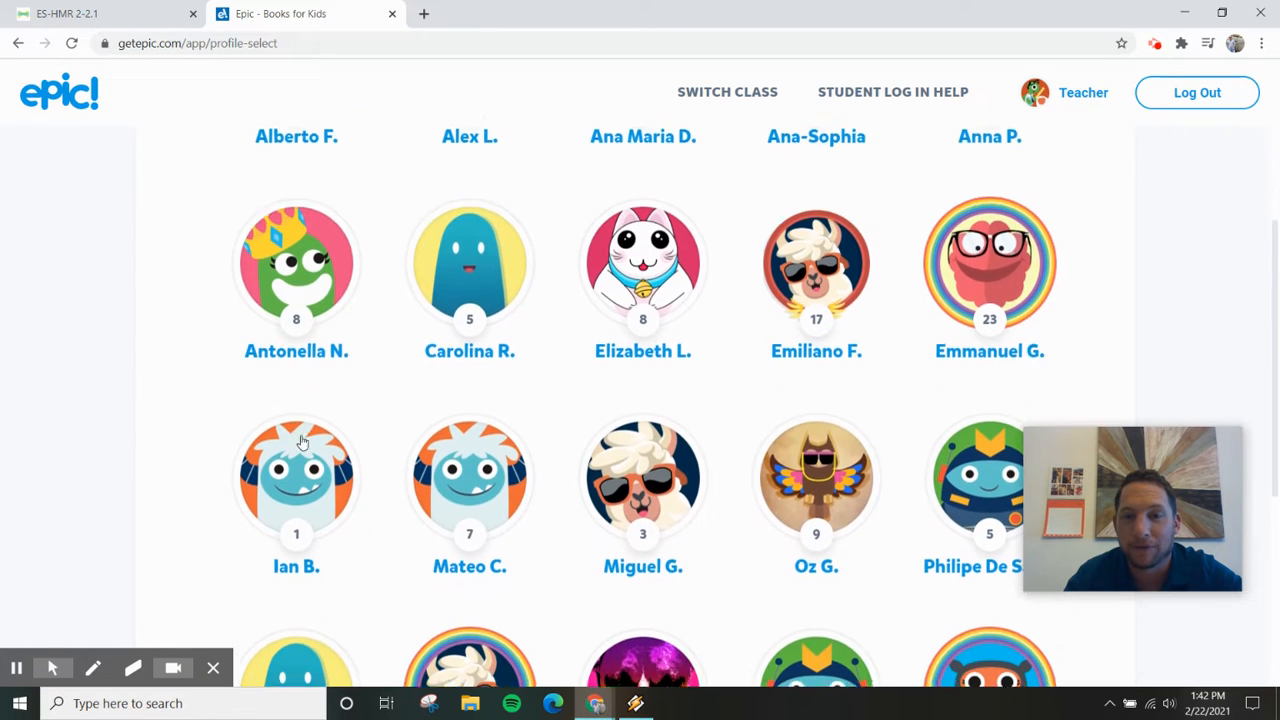
scroll(down, 3)
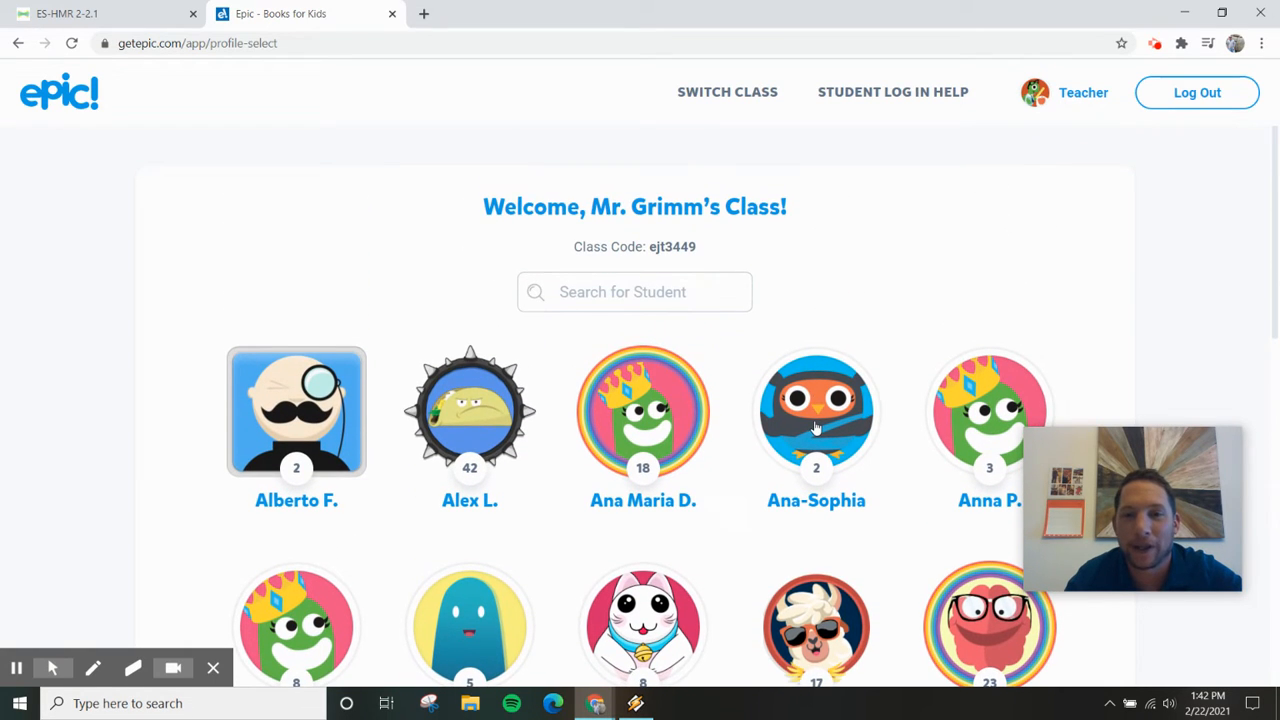
click(816, 410)
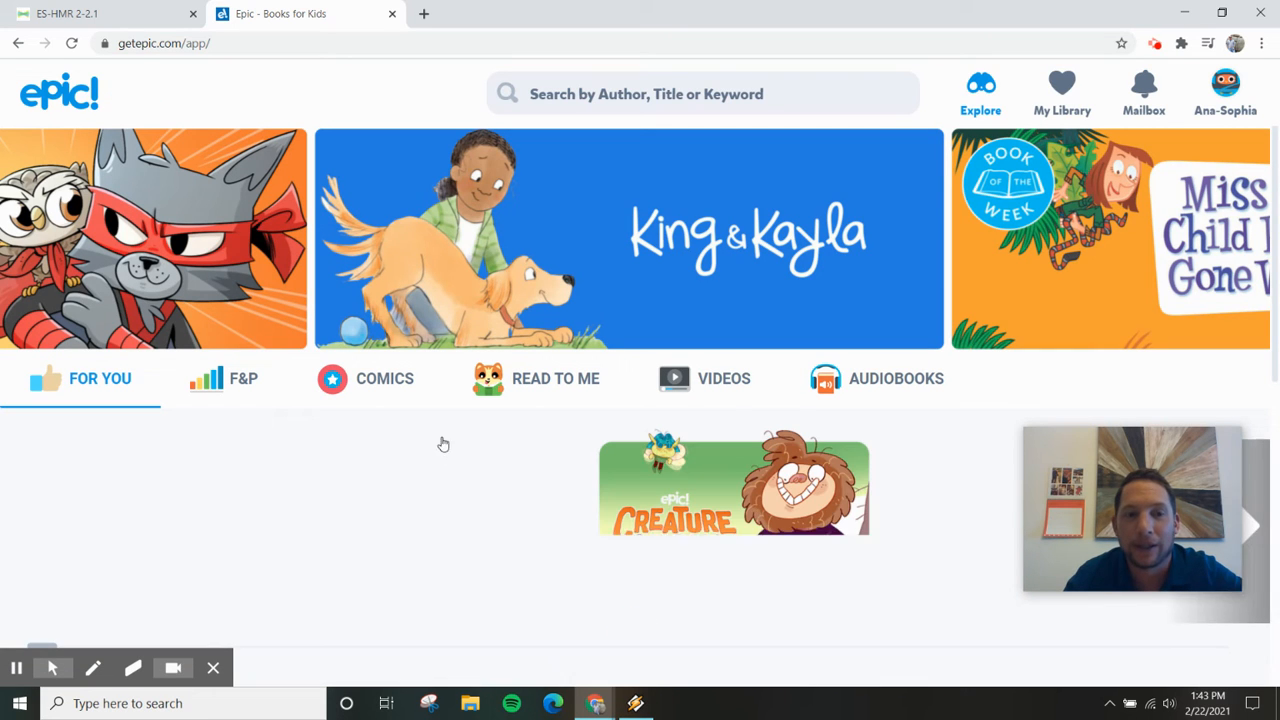
Browse books by F&P reading level A–D, then show the Read To Me books
click(241, 378)
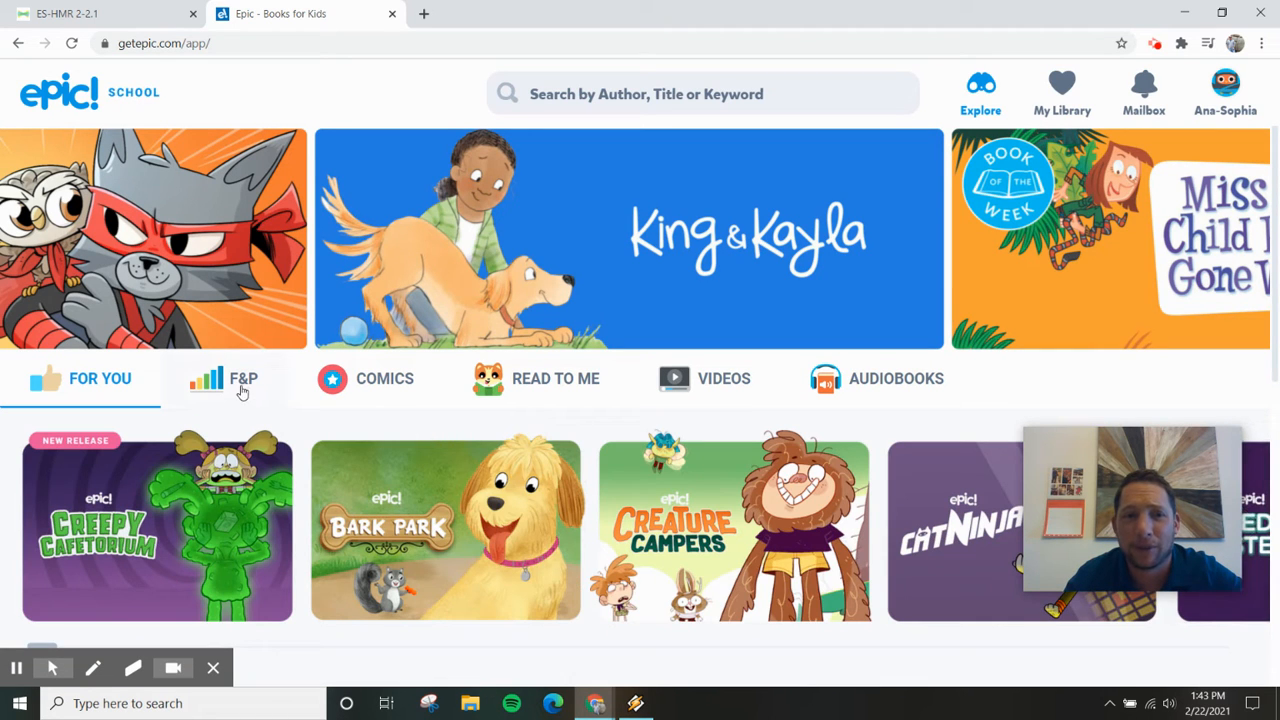
click(242, 378)
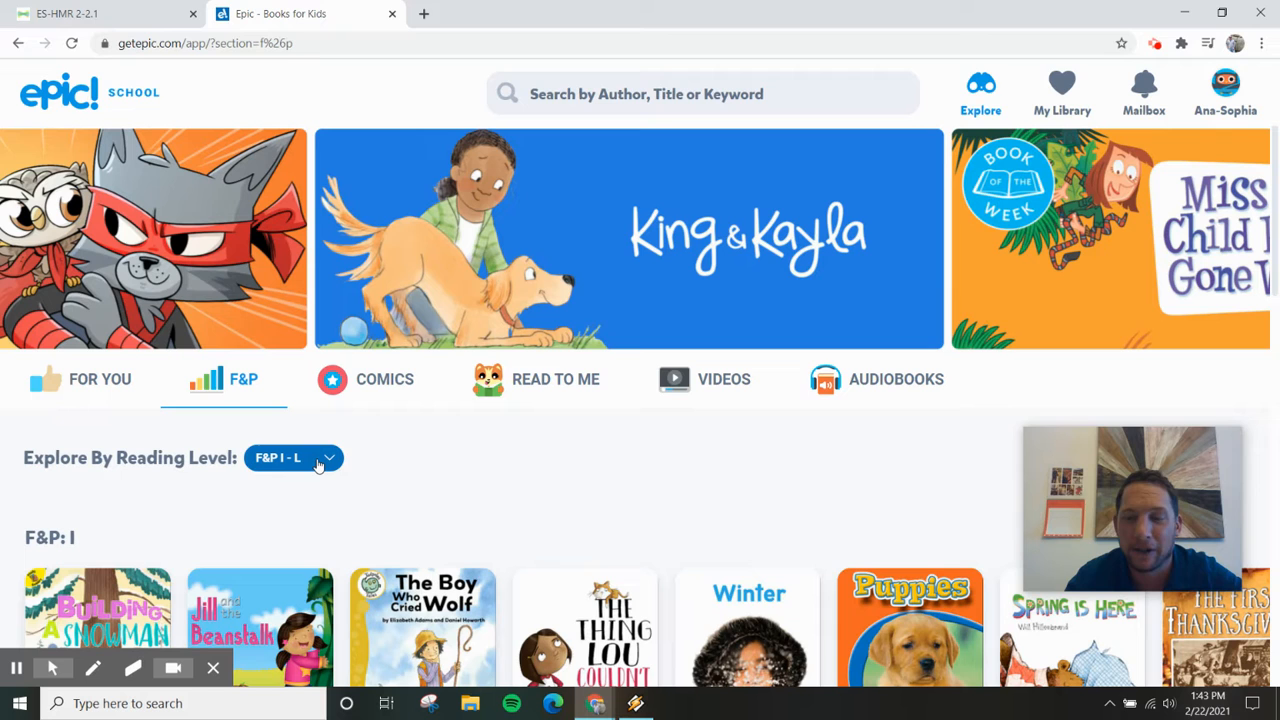
click(293, 457)
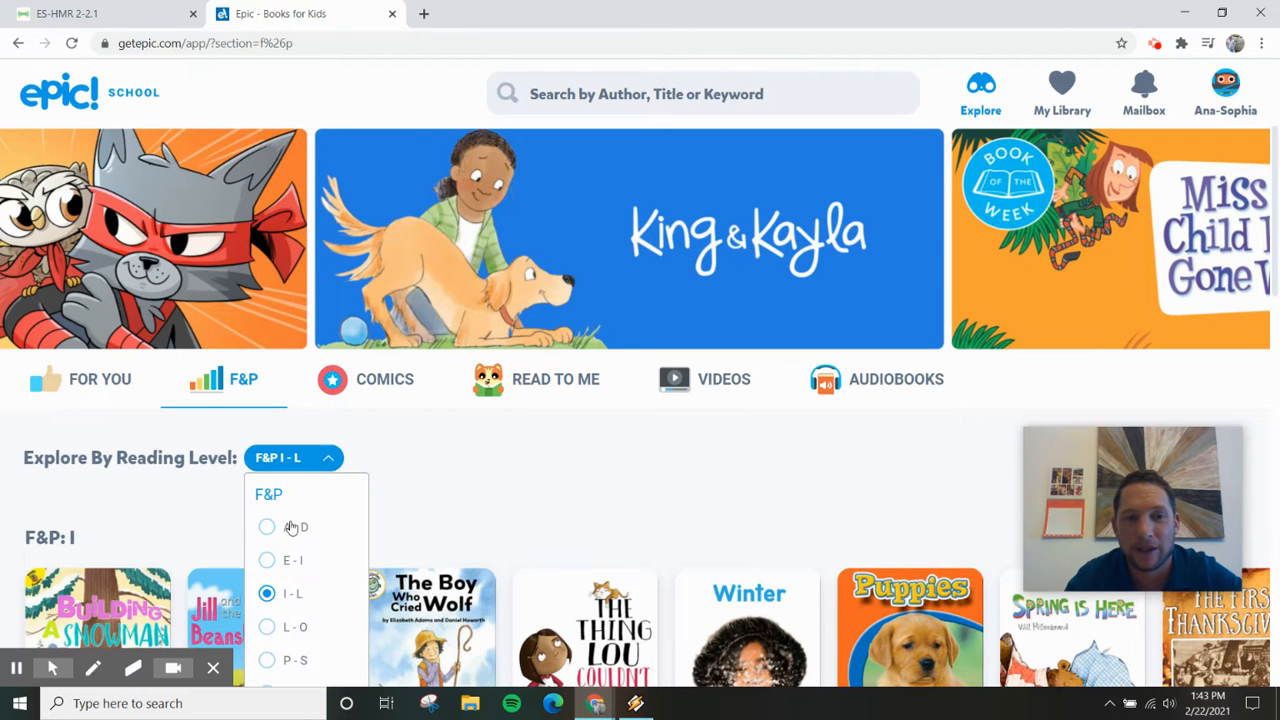
scroll(down, 3)
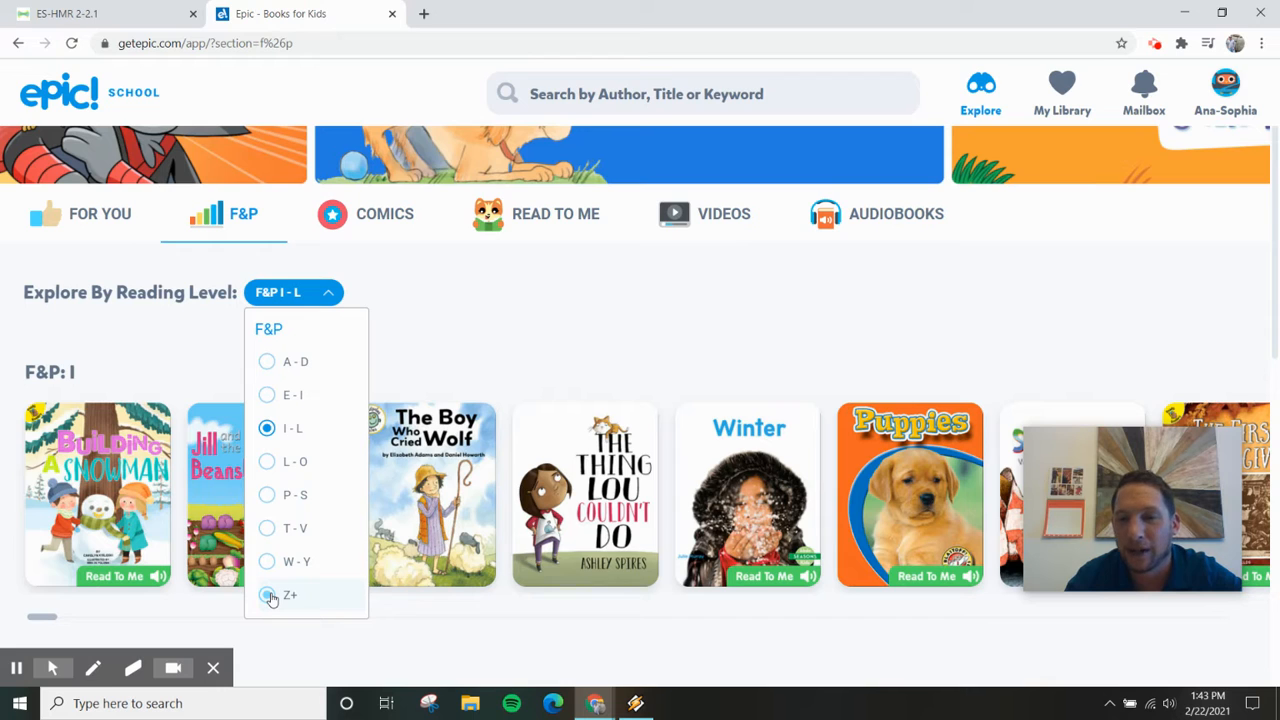
mouse_move(267, 361)
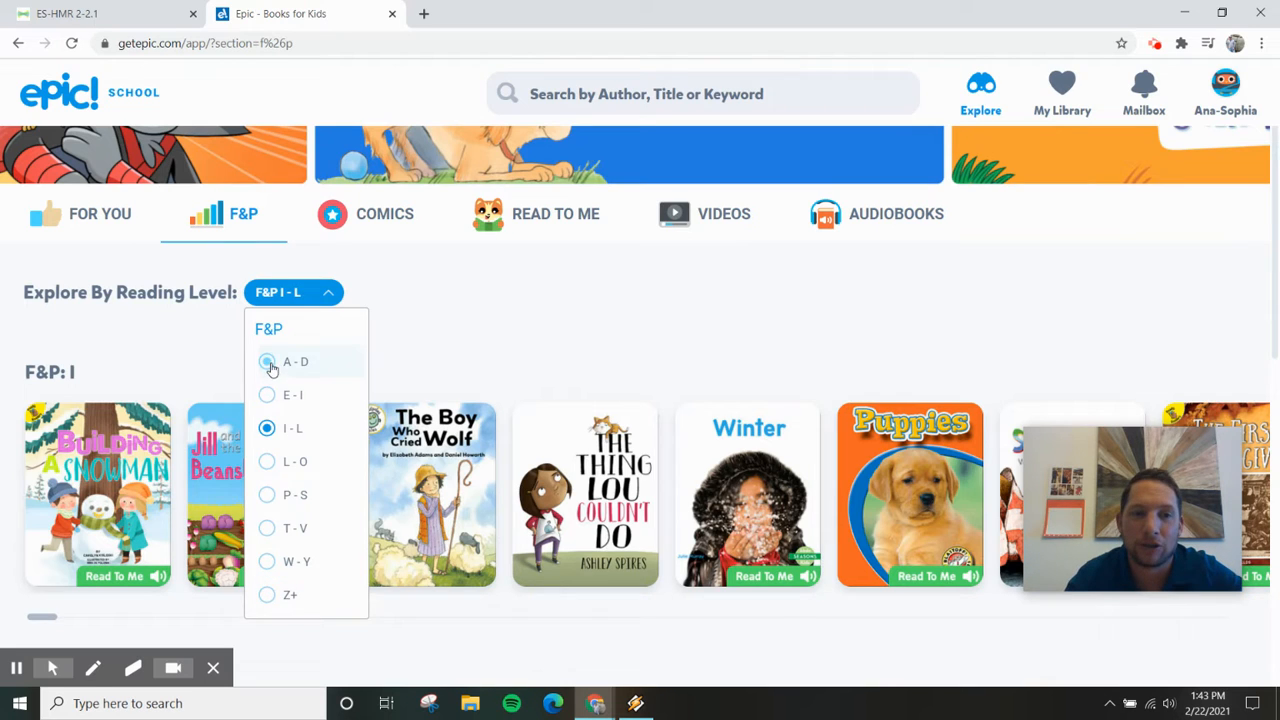
click(296, 361)
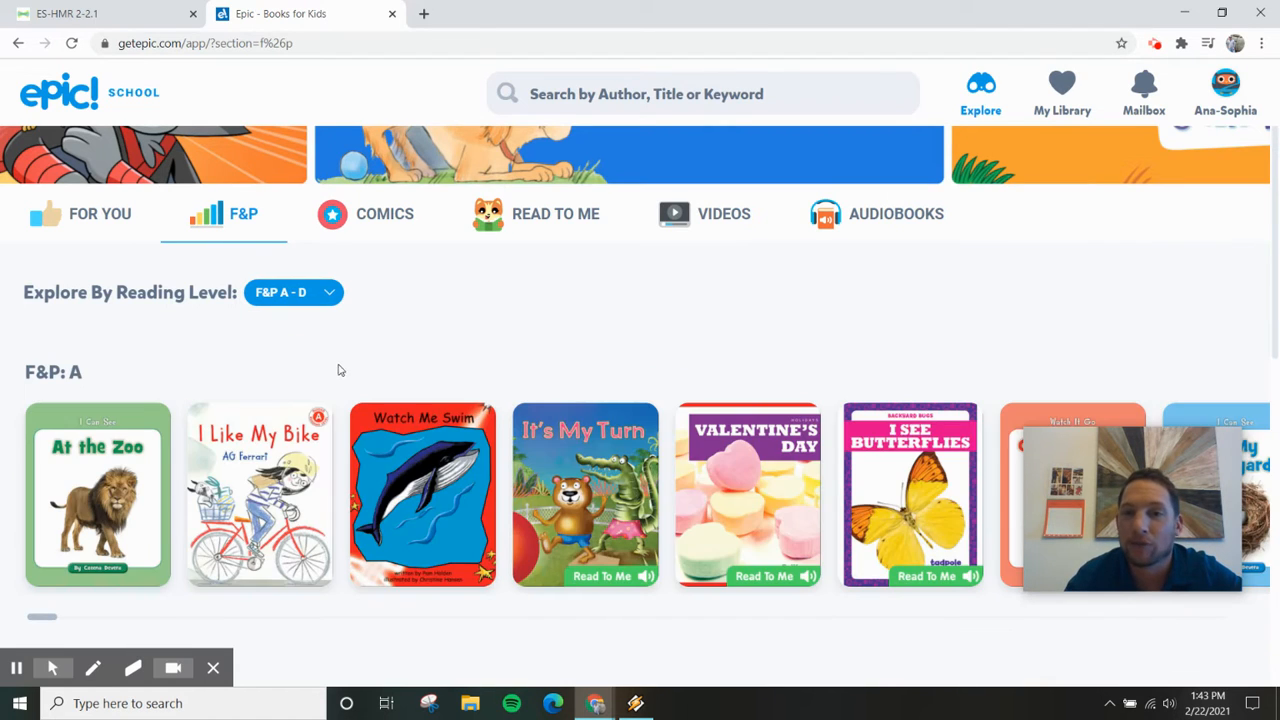
scroll(down, 3)
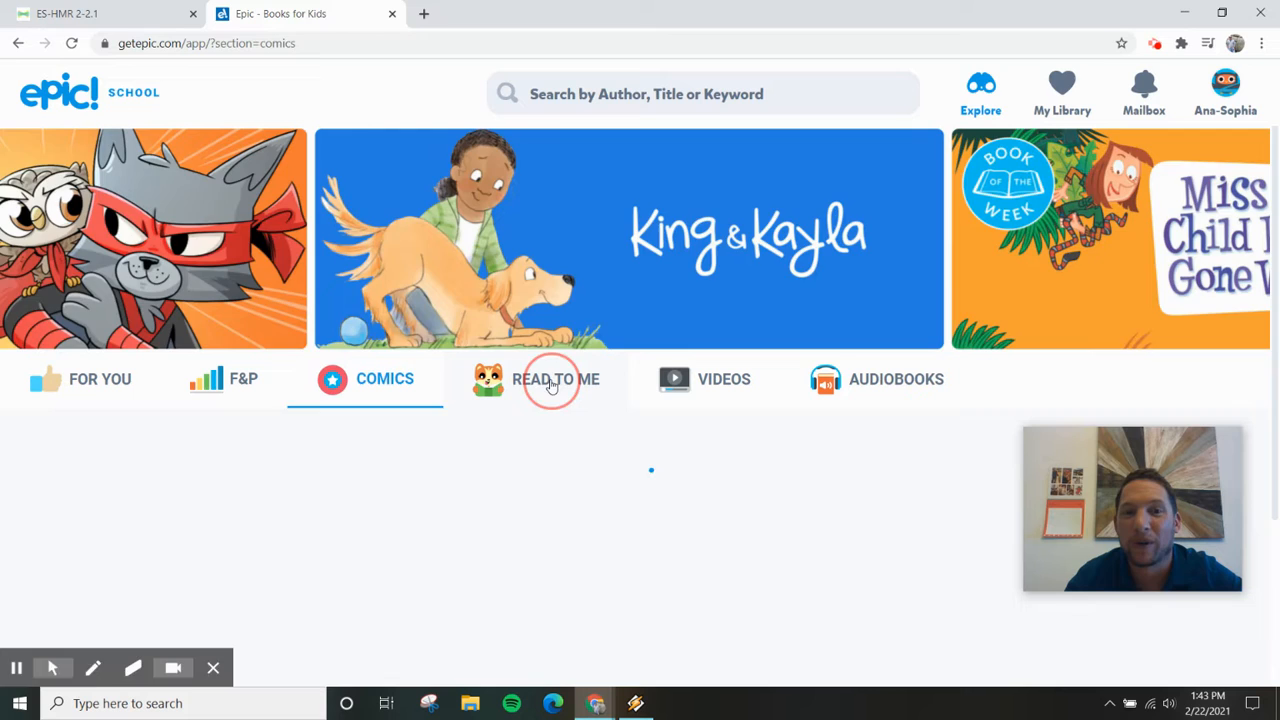
click(555, 378)
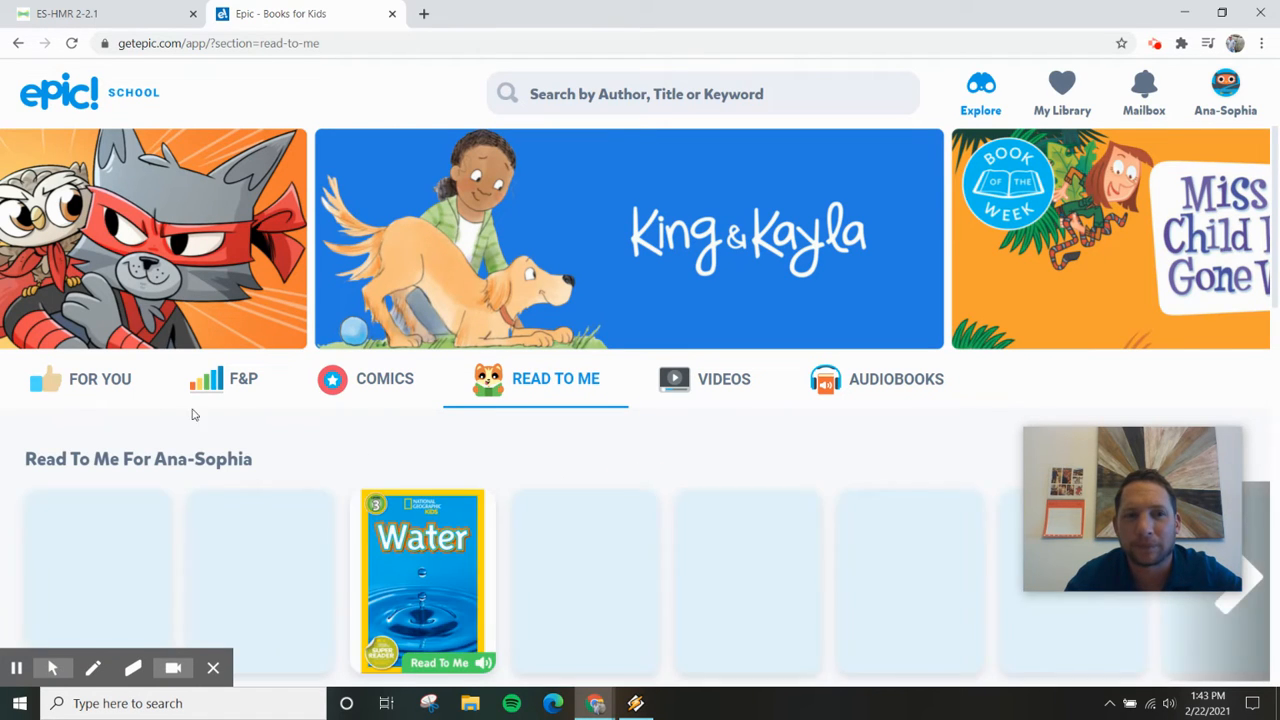
Scroll For You down to Continue Reading and open 'Perros terrier escocés'
click(100, 378)
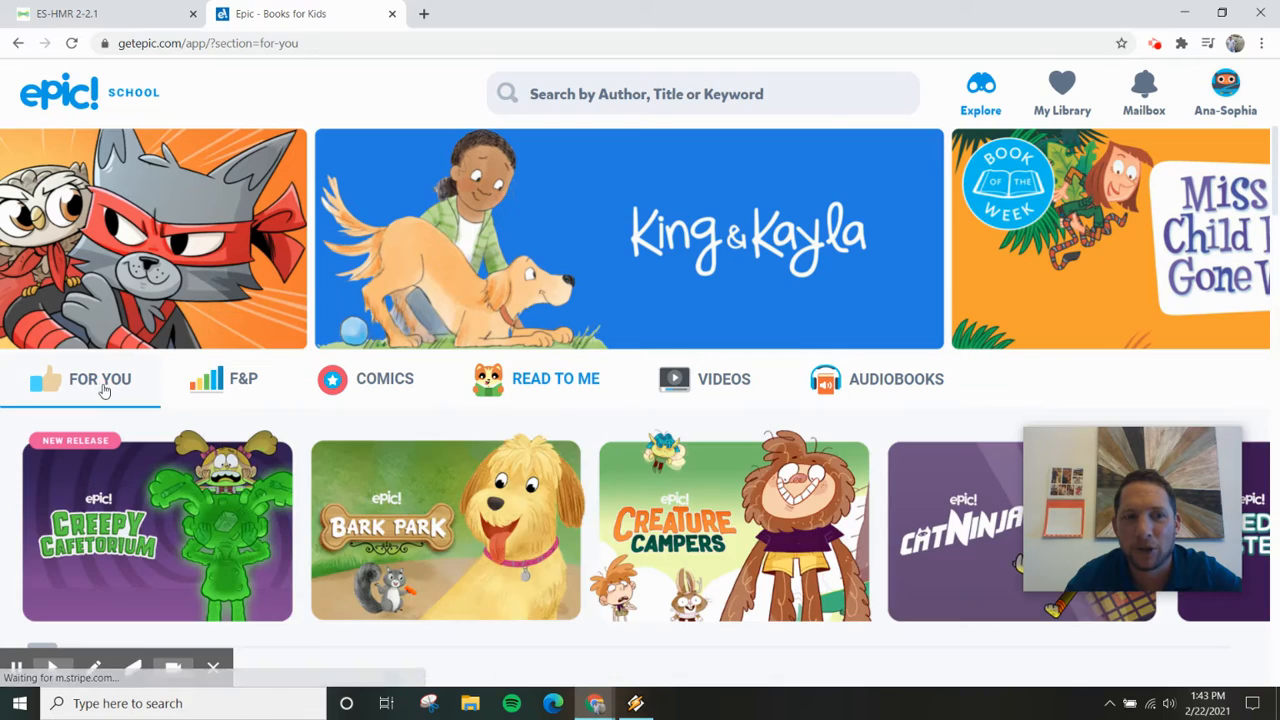
scroll(down, 3)
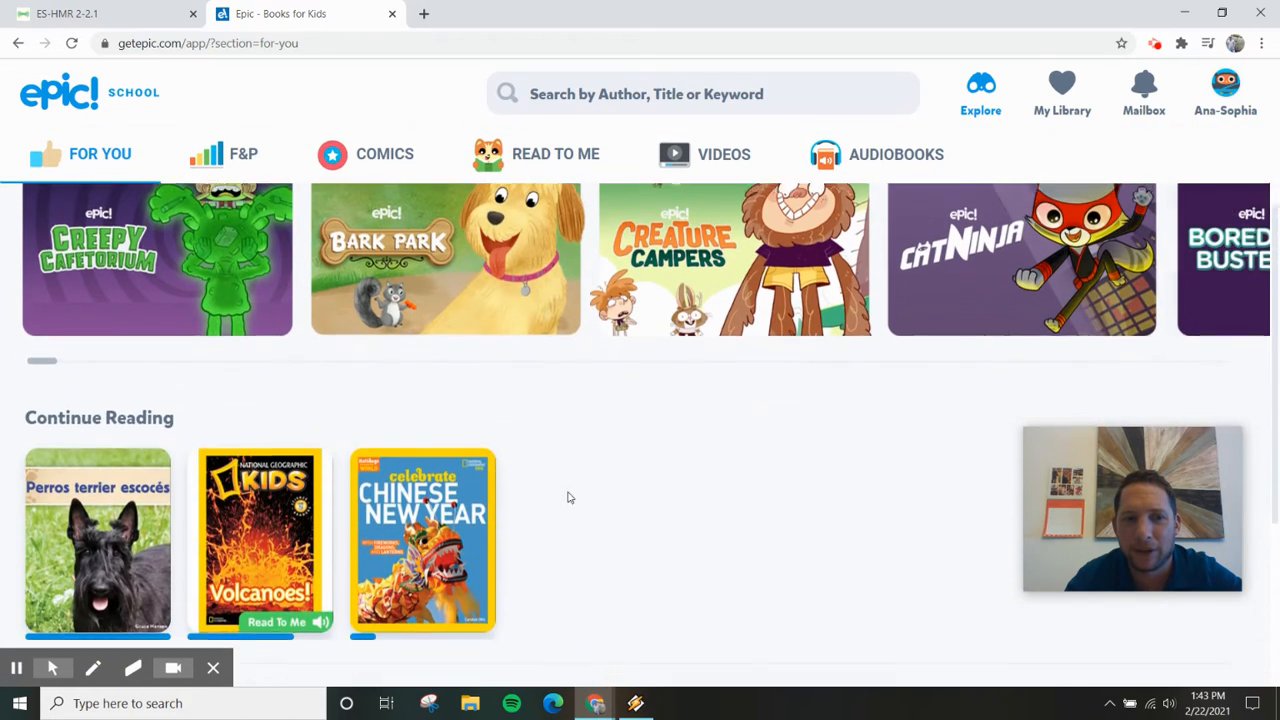
scroll(down, 3)
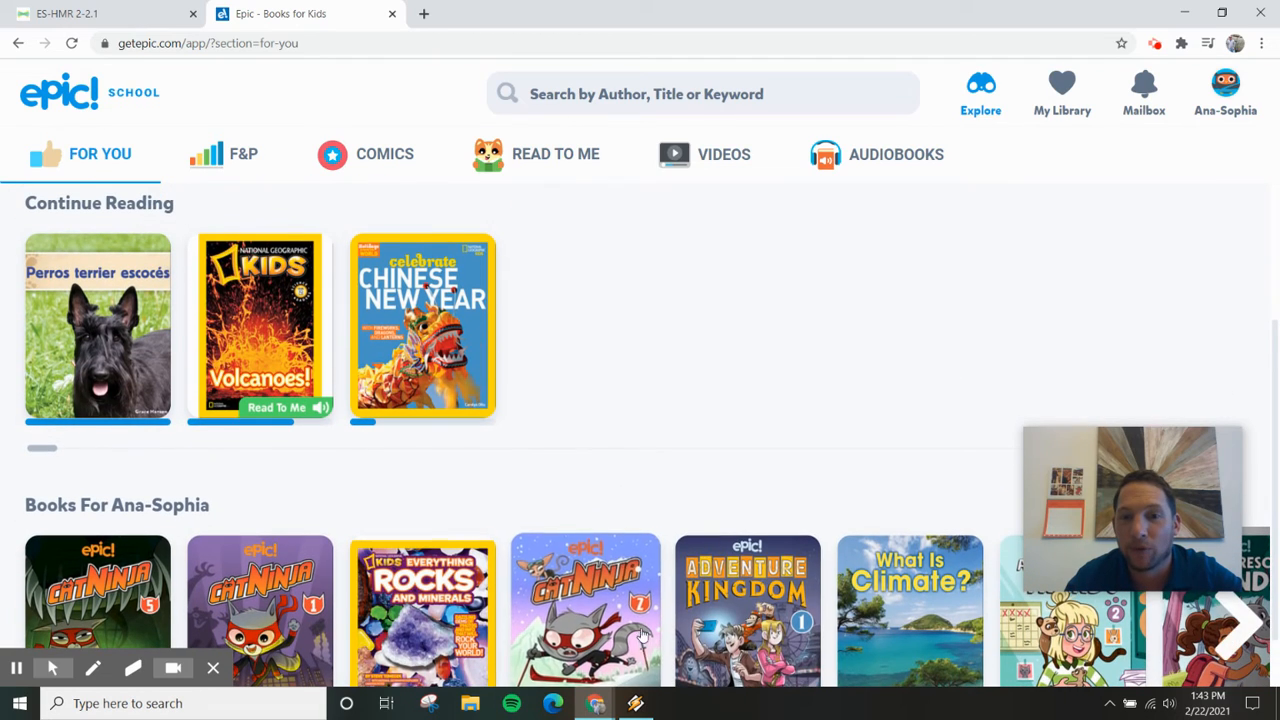
scroll(down, 3)
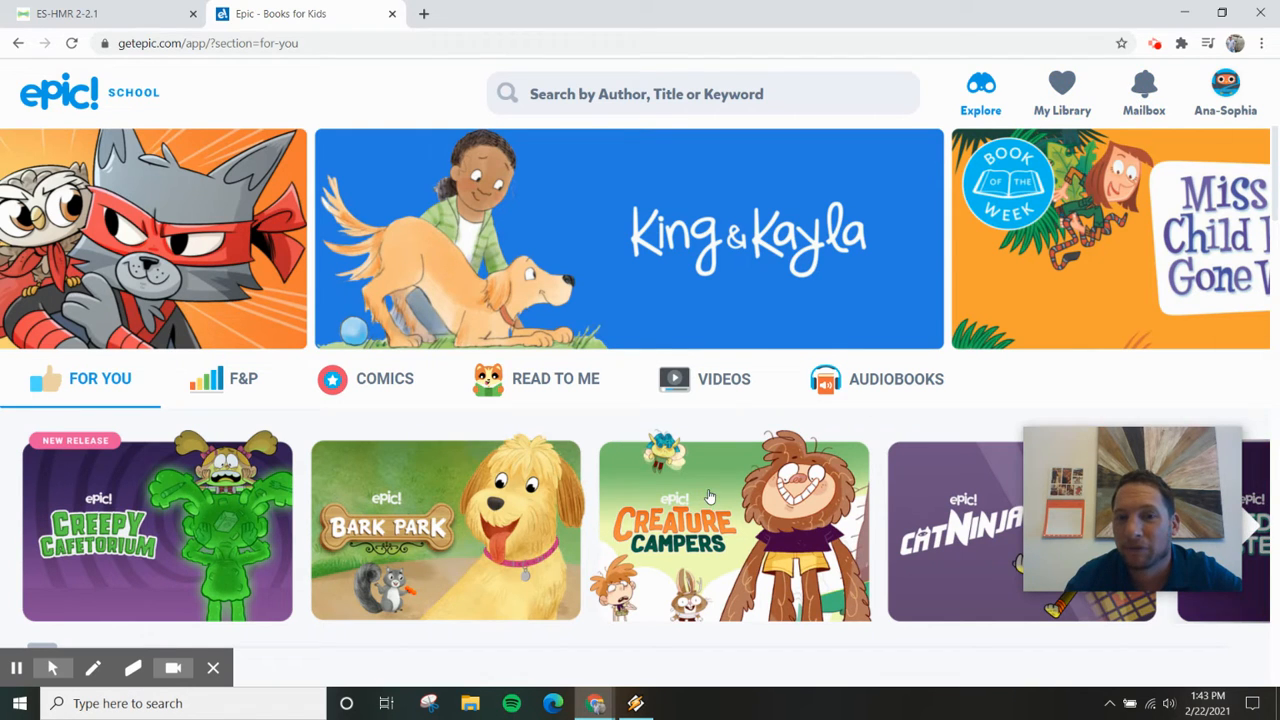
scroll(down, 3)
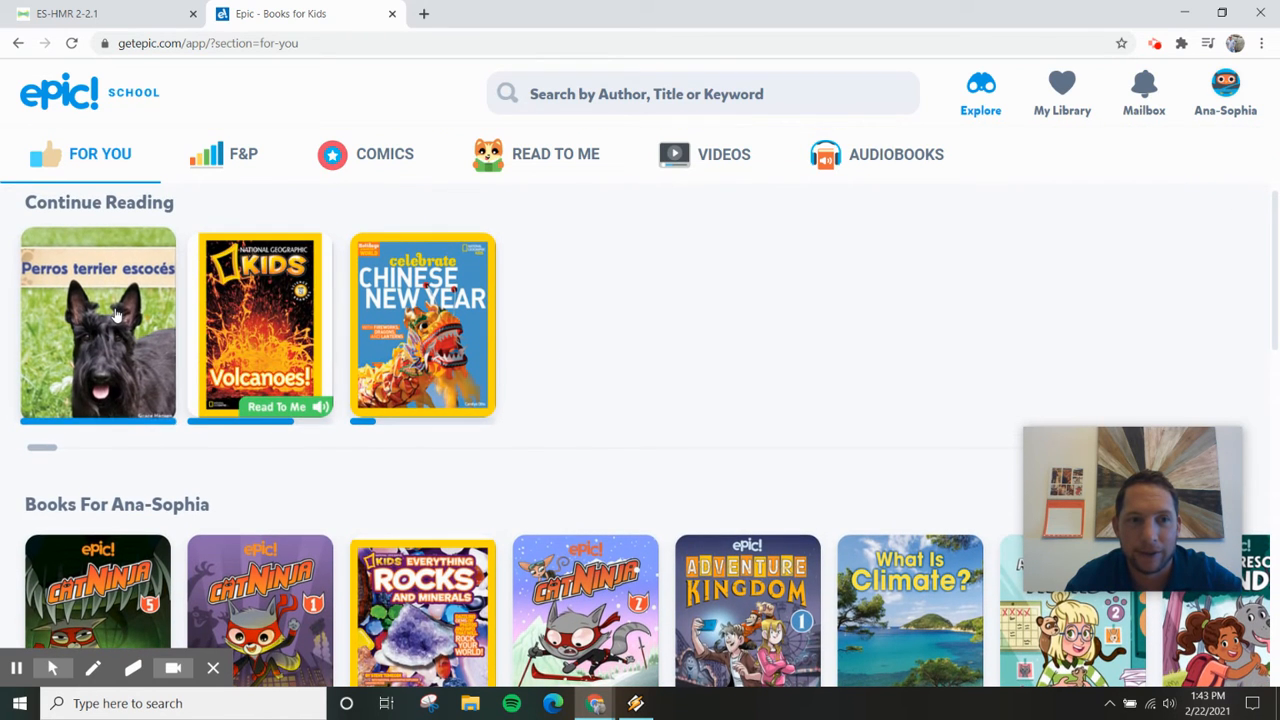
click(98, 324)
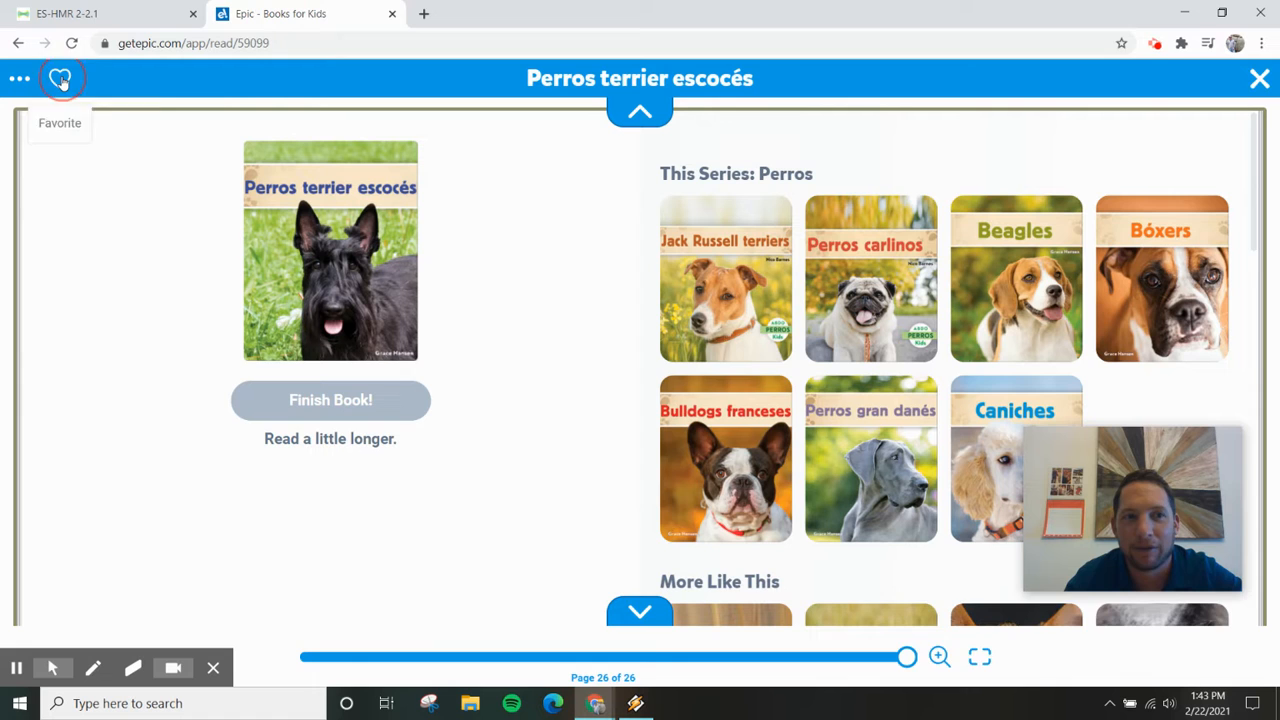
Favorite 'Perros terrier escocés', close the reader, and view it in My Library
click(60, 78)
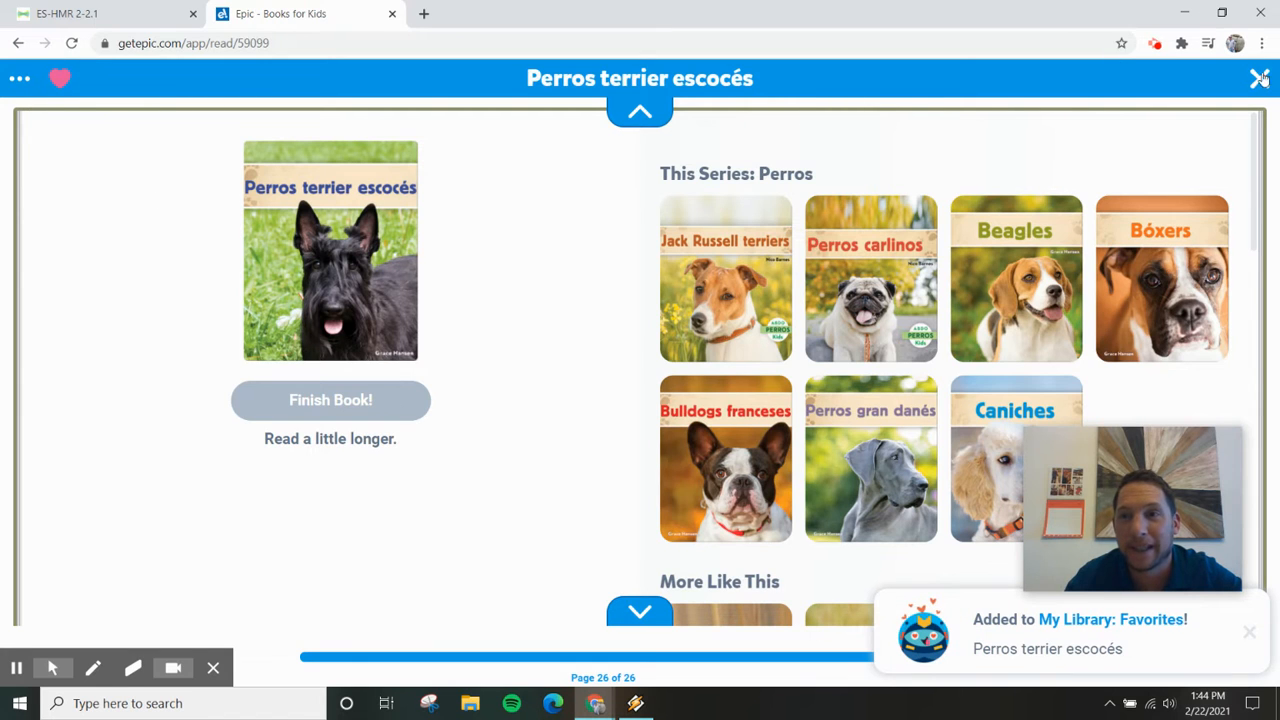
click(1260, 78)
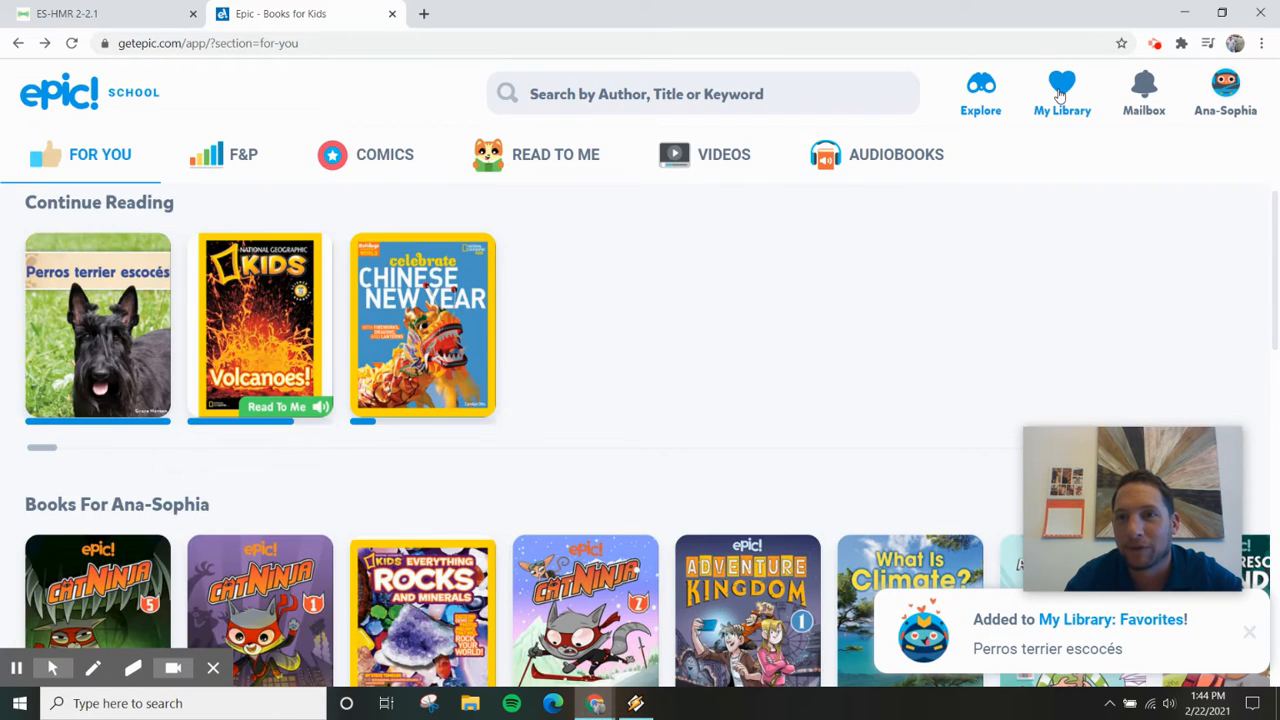
click(1062, 92)
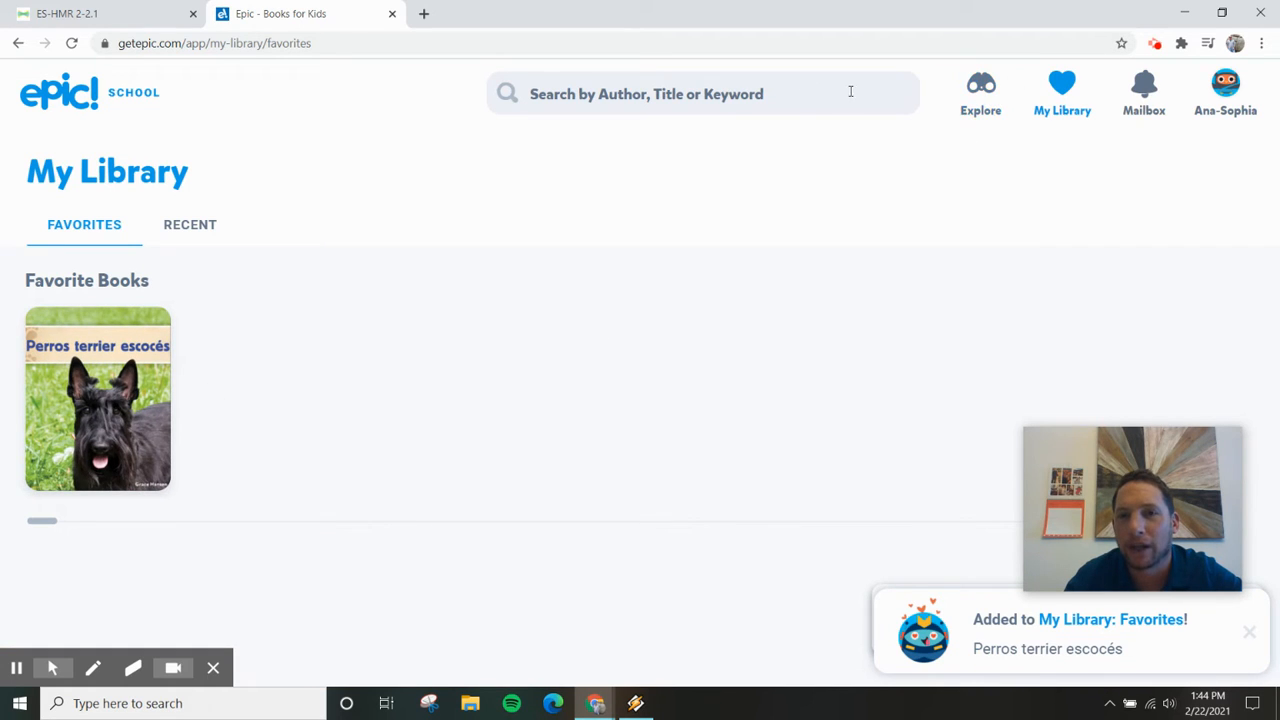
click(700, 93)
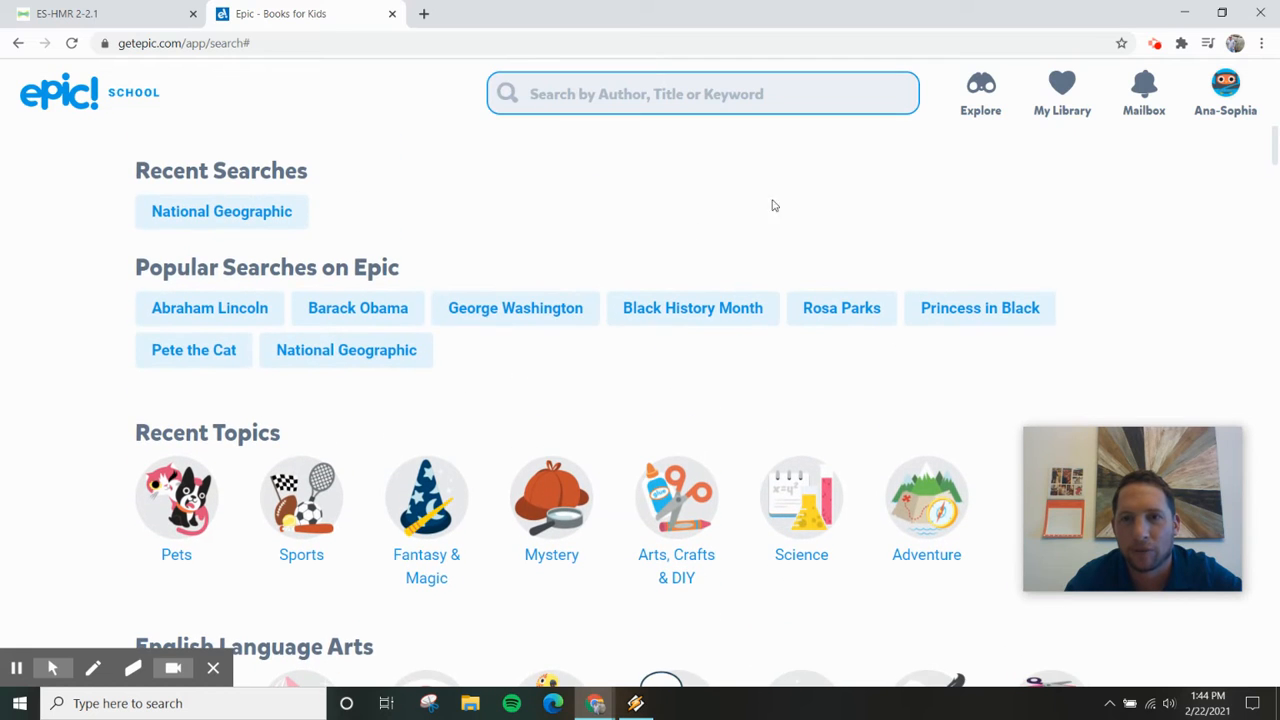
click(980, 90)
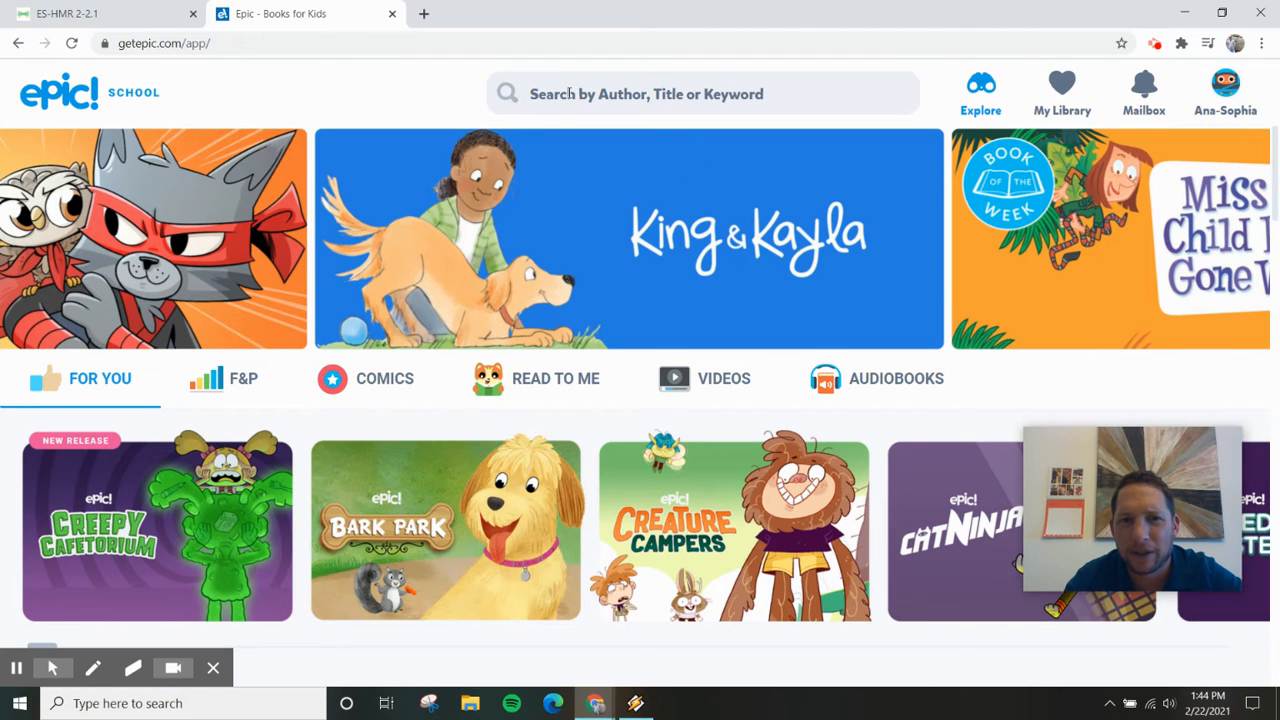
click(700, 93)
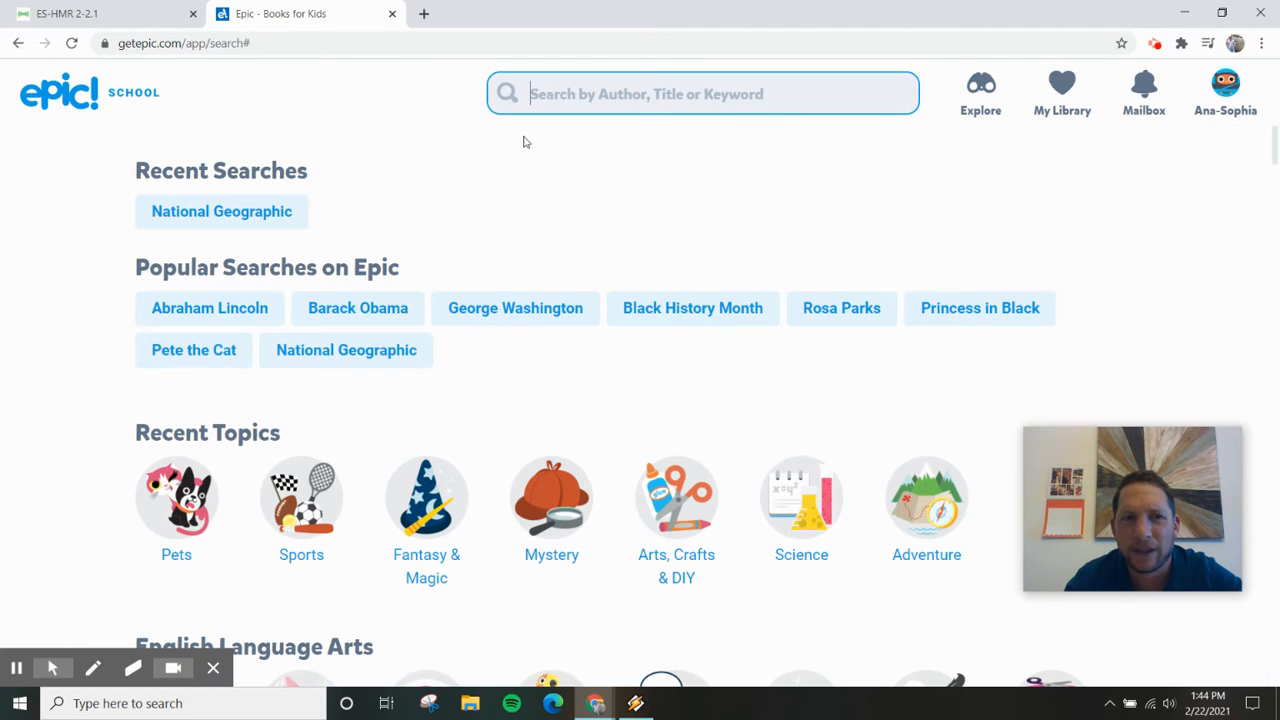
mouse_move(510, 188)
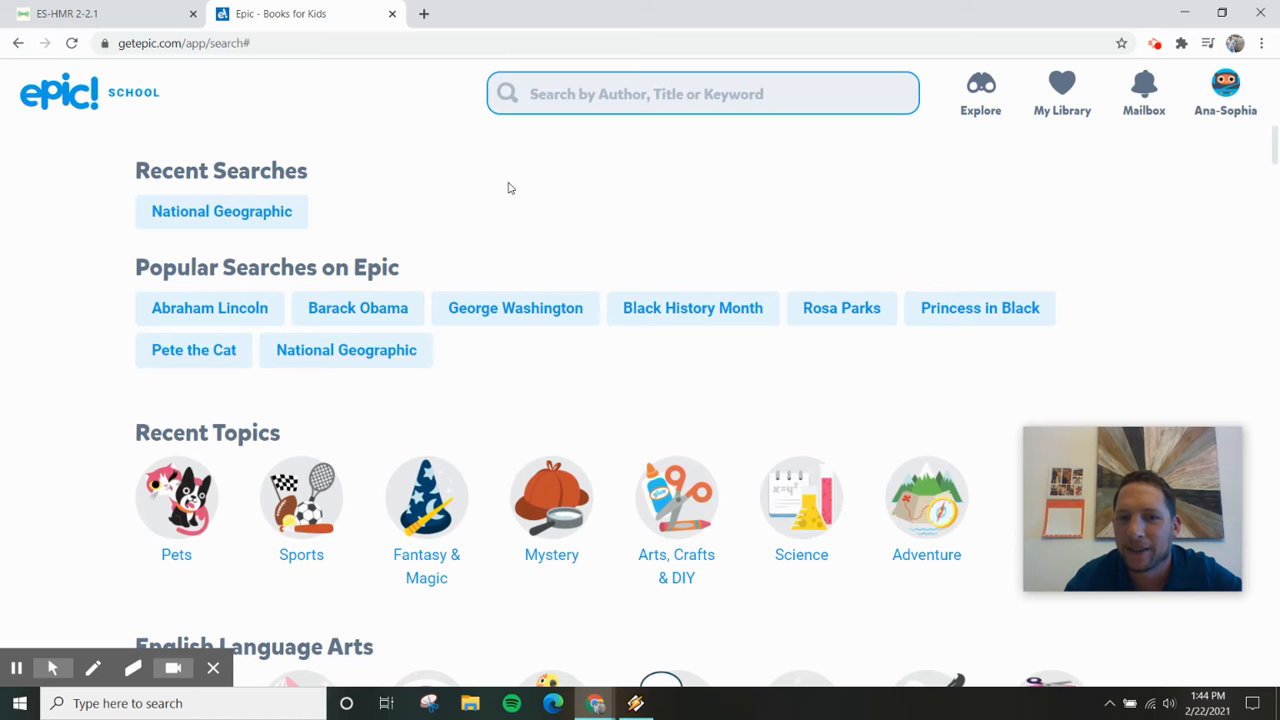
scroll(down, 3)
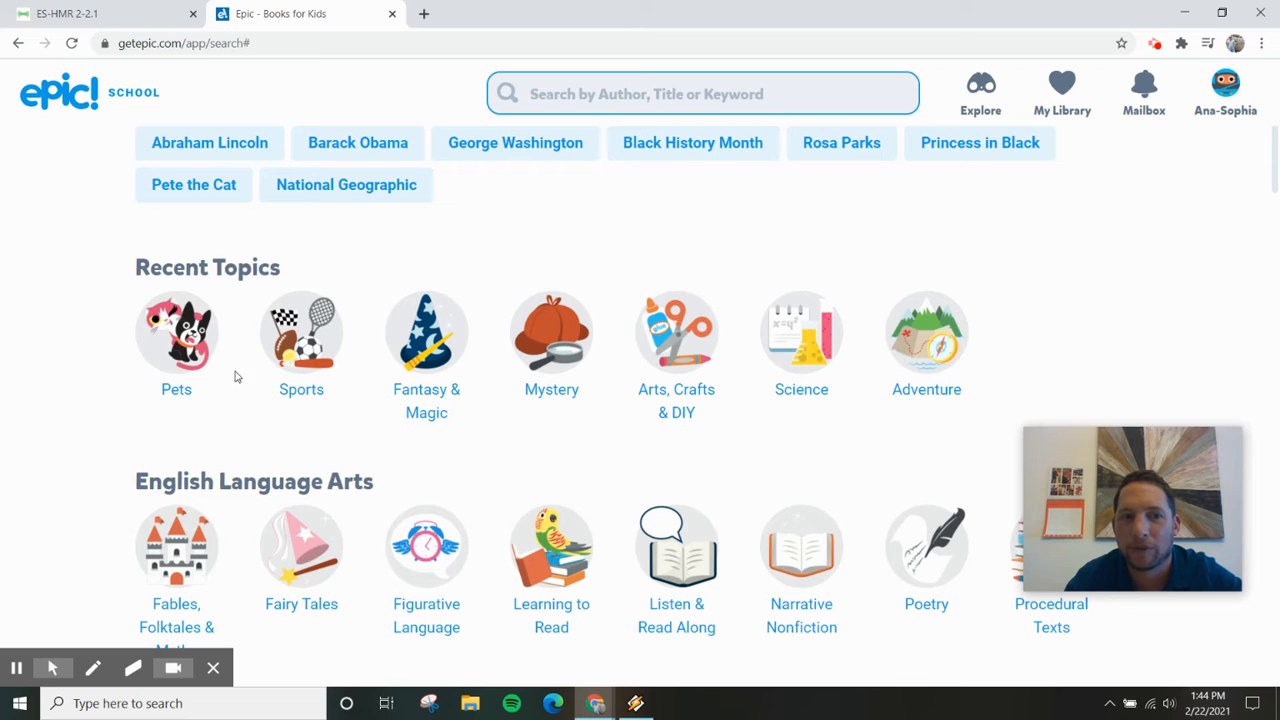
mouse_move(743, 411)
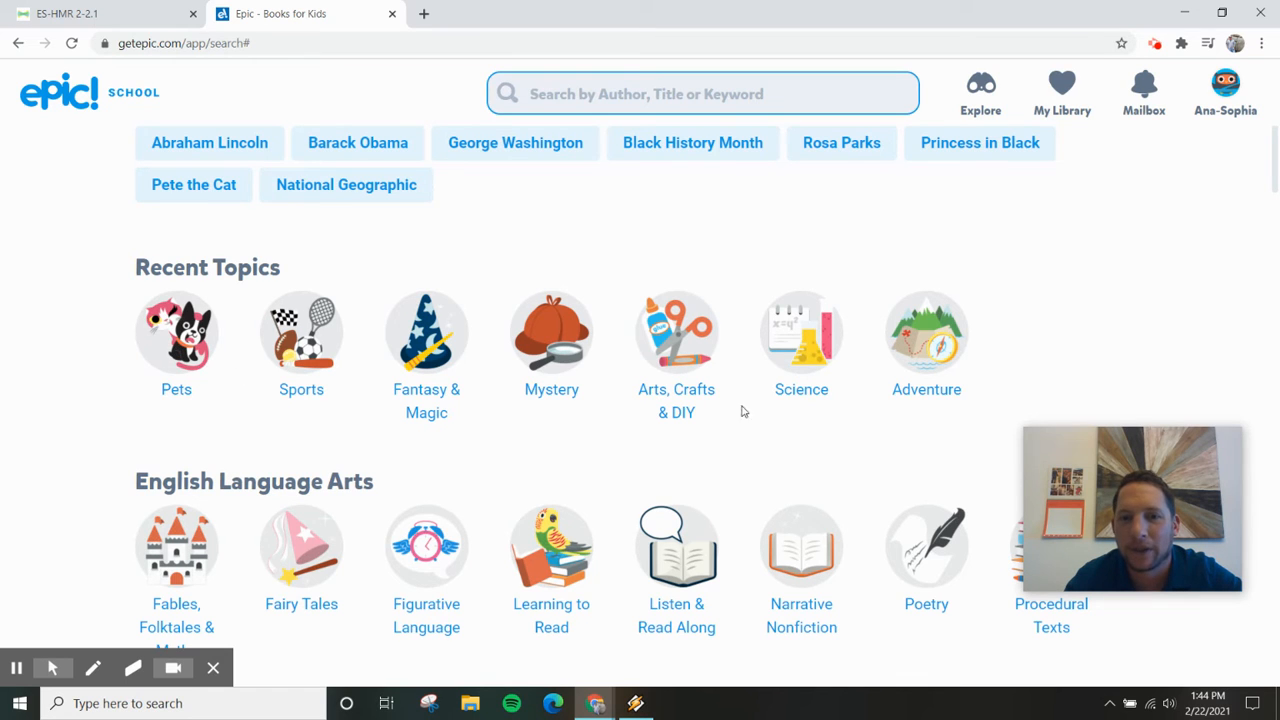
scroll(down, 3)
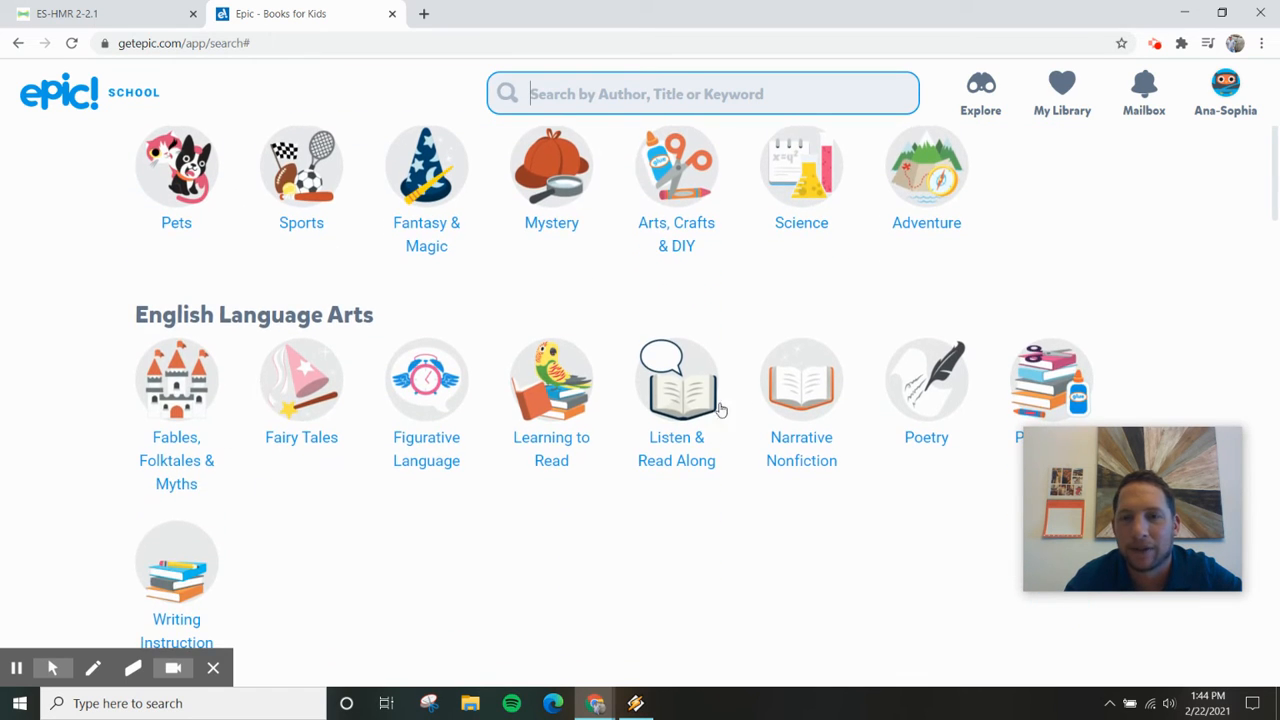
click(700, 93)
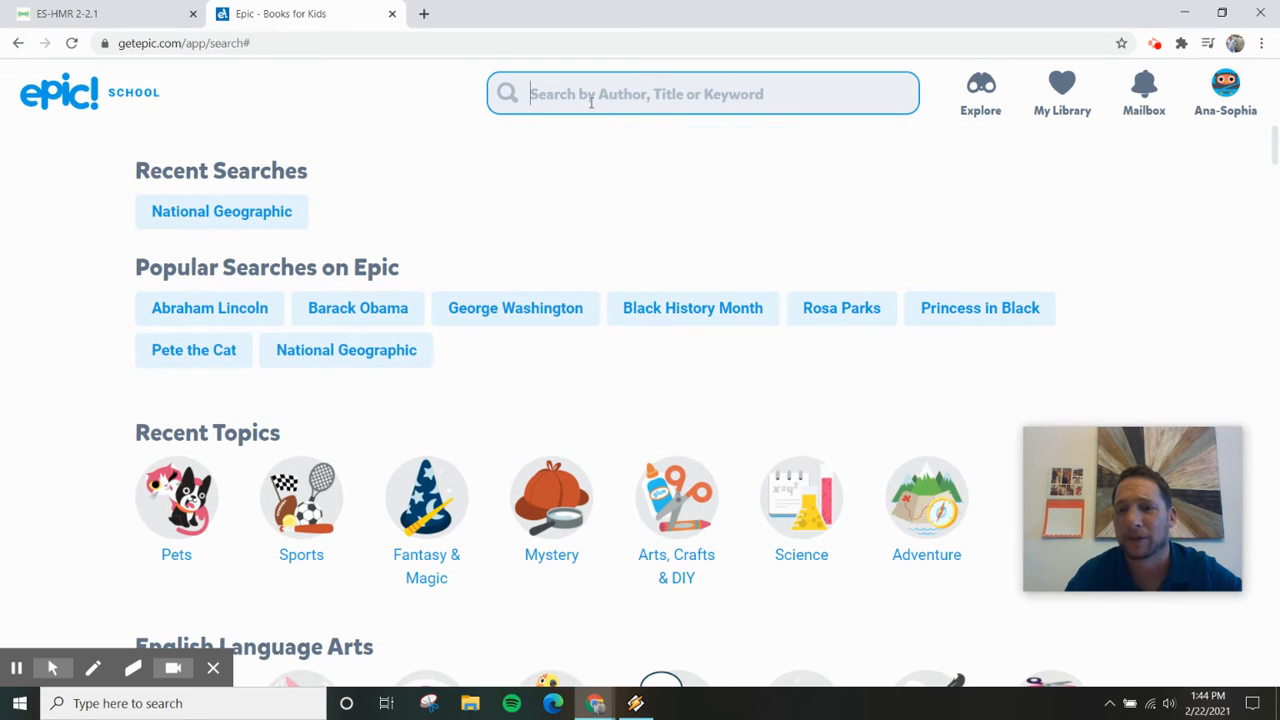
Search for 'volcanoes' and show the full list of volcano book results
text(volcanoes)
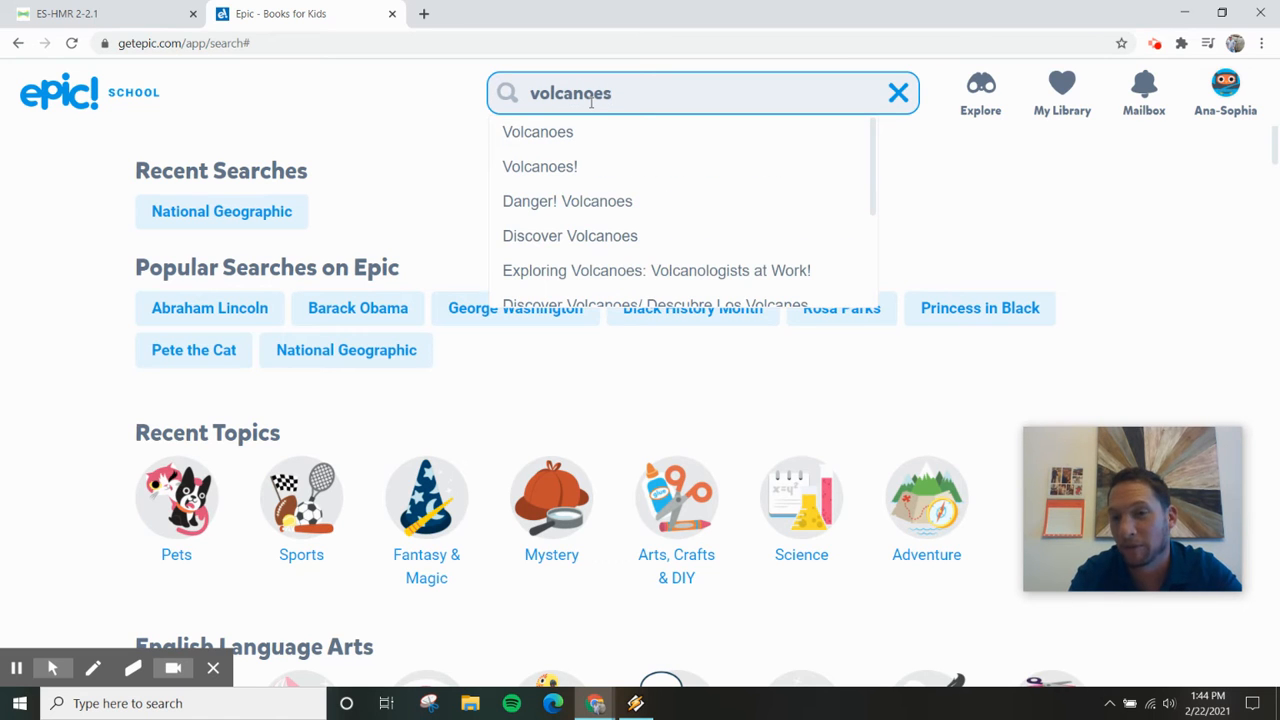
key(enter)
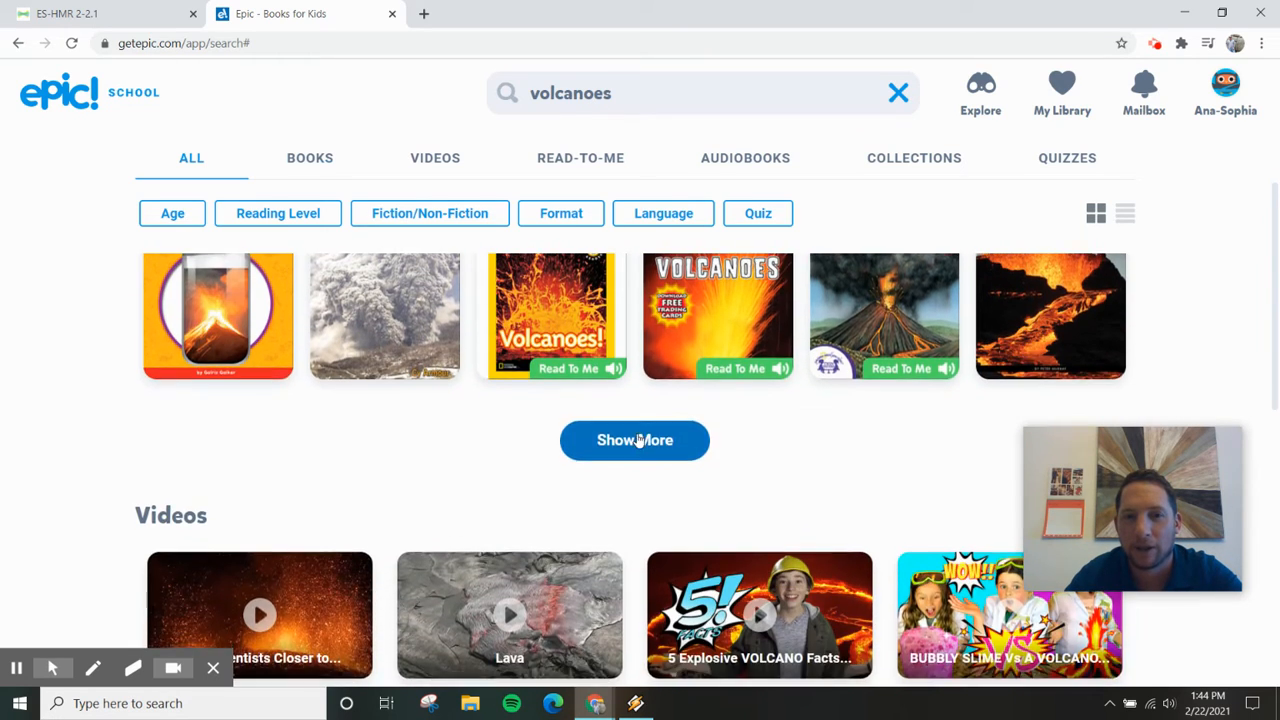
click(309, 157)
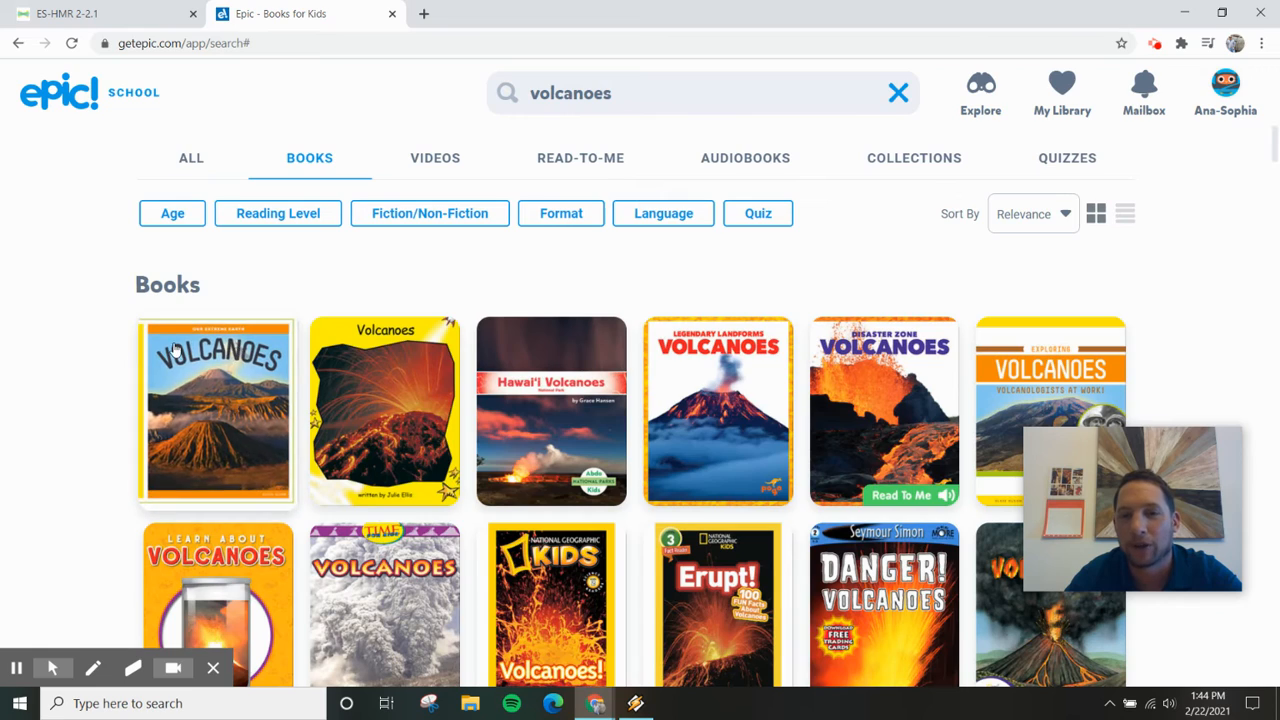
scroll(down, 3)
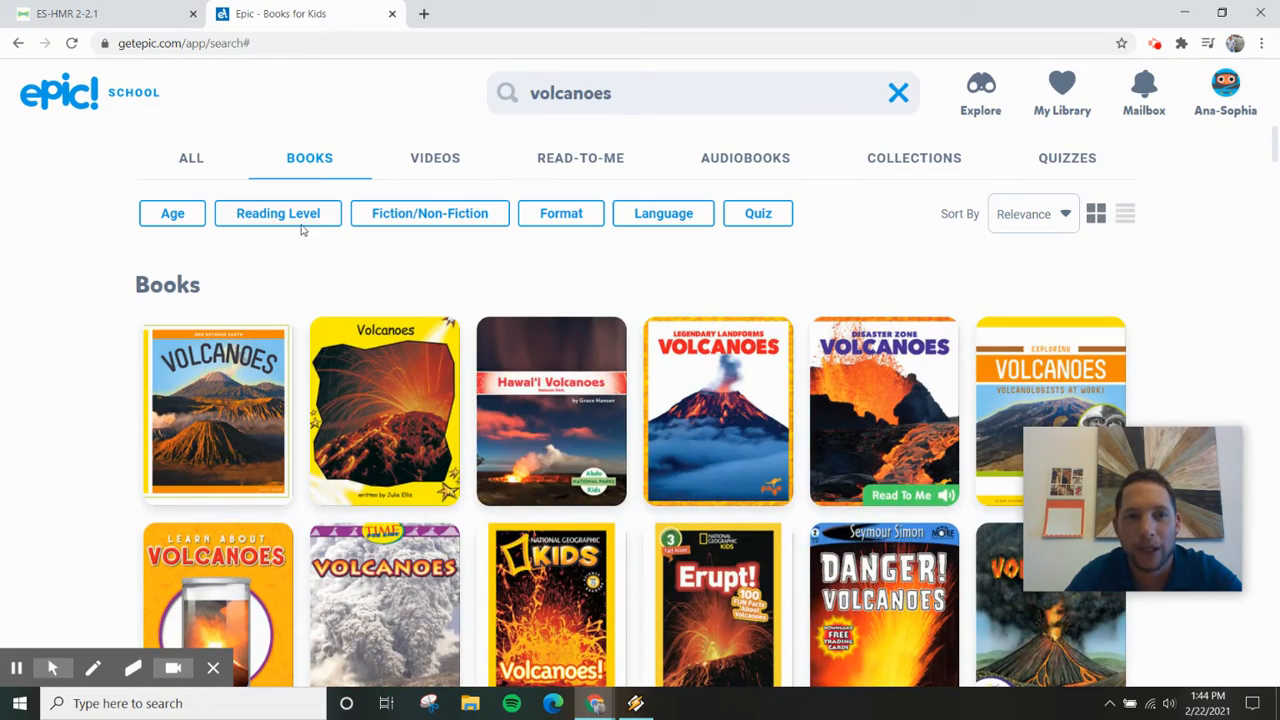
Filter the volcano books to reading level F&P - 2 through the E–I range
click(278, 213)
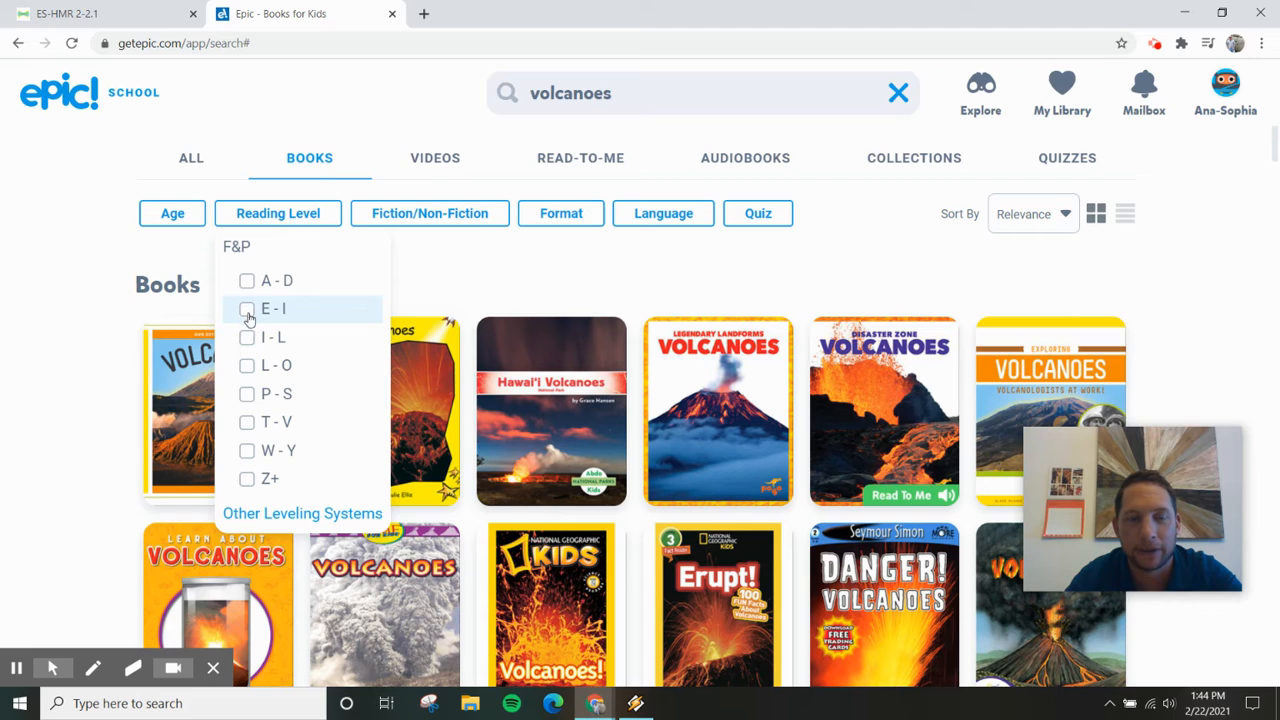
click(247, 309)
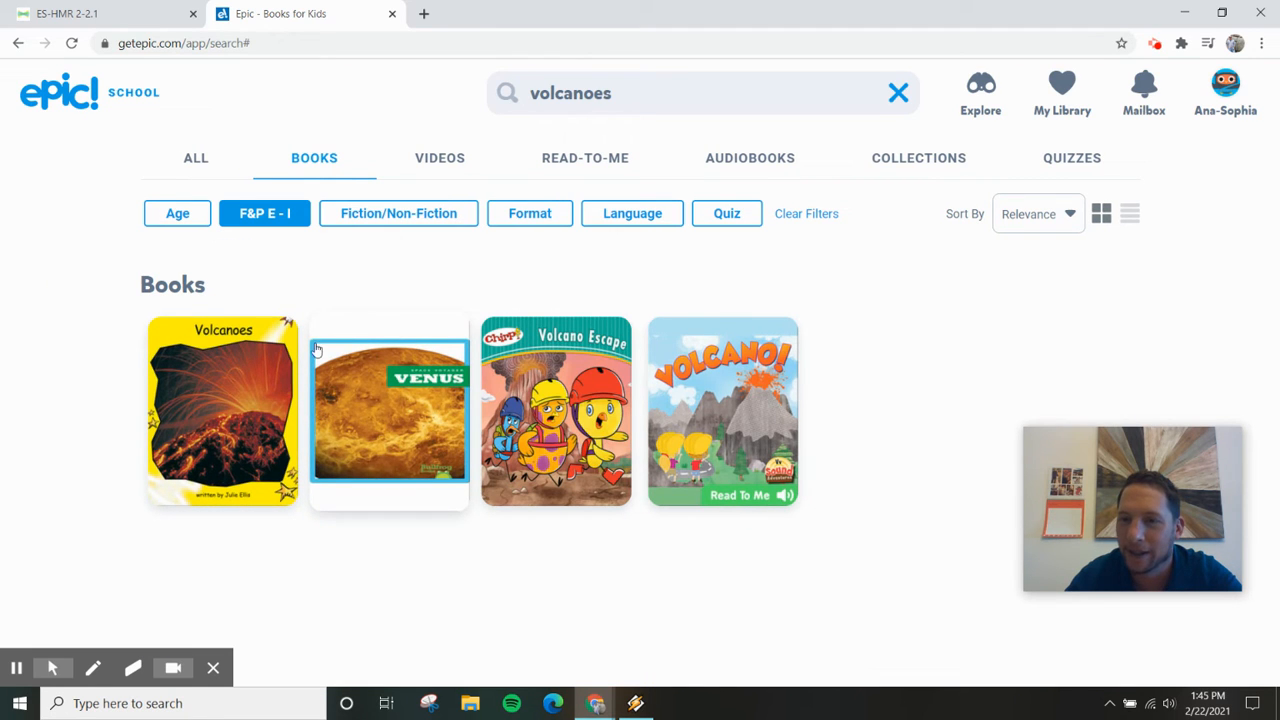
click(264, 213)
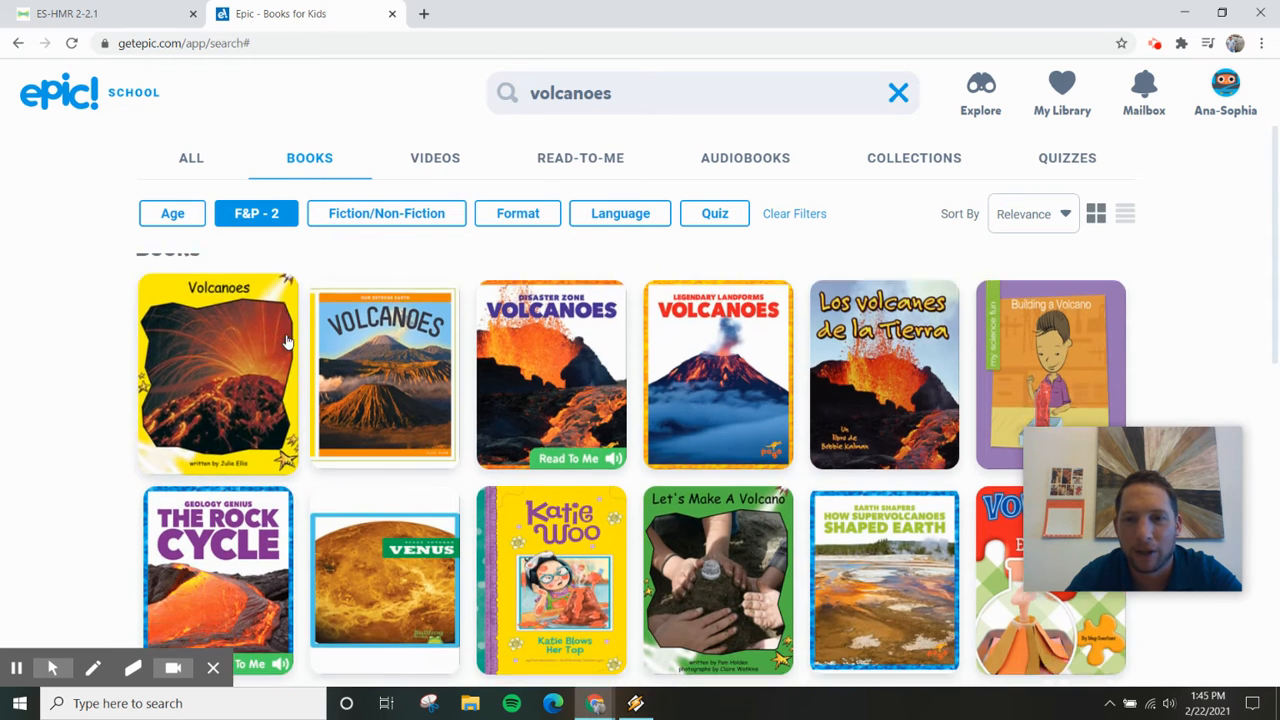
scroll(down, 3)
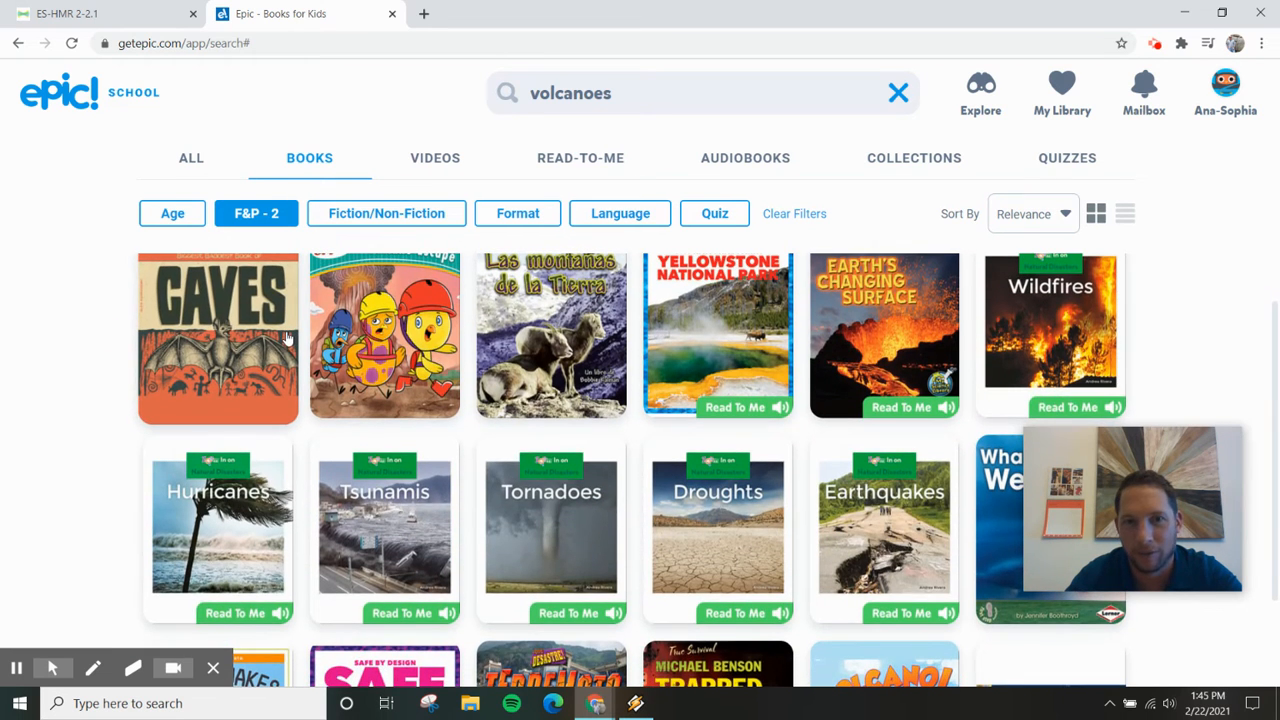
Keep only Non-Fiction volcano books and open the Age filter to choose 8
click(386, 213)
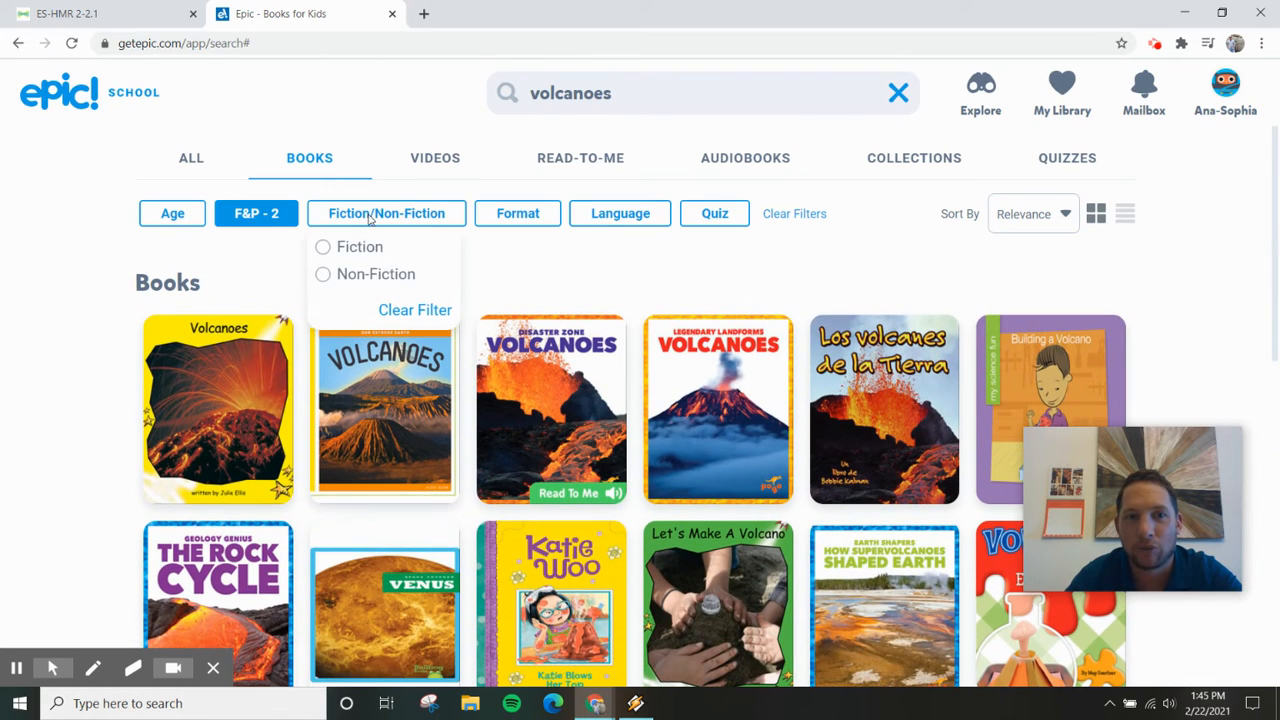
click(322, 274)
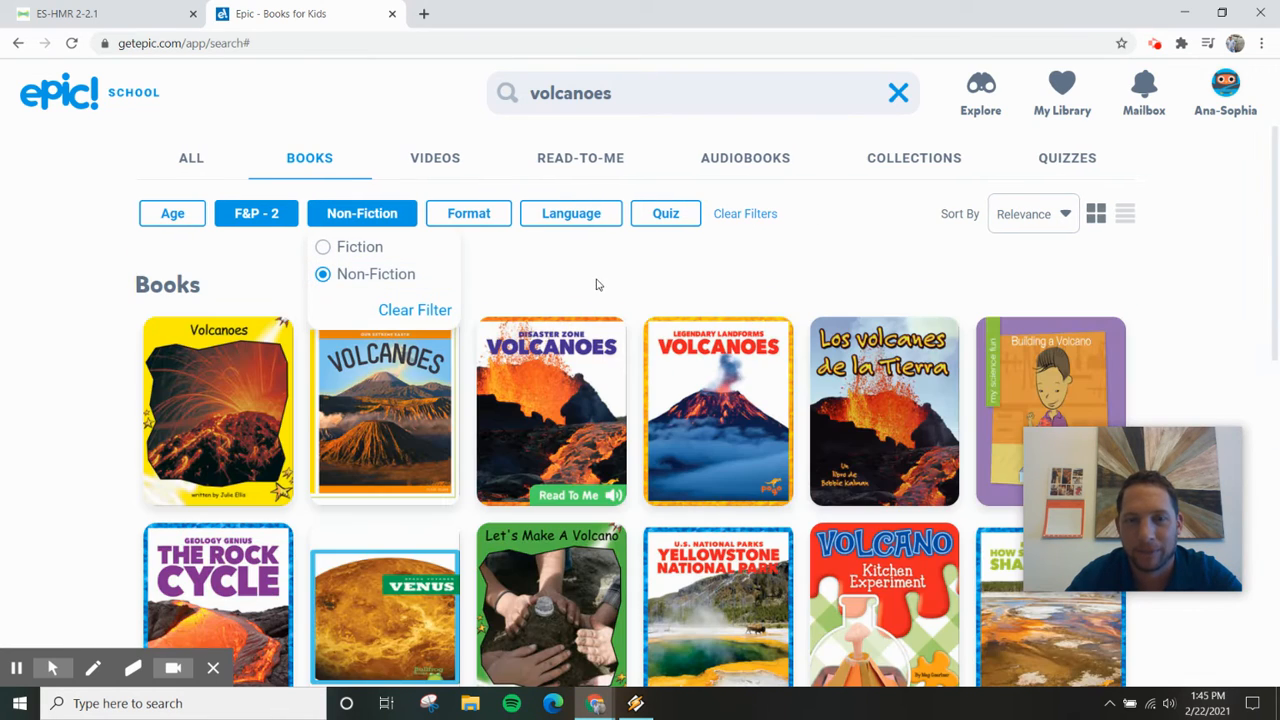
click(172, 213)
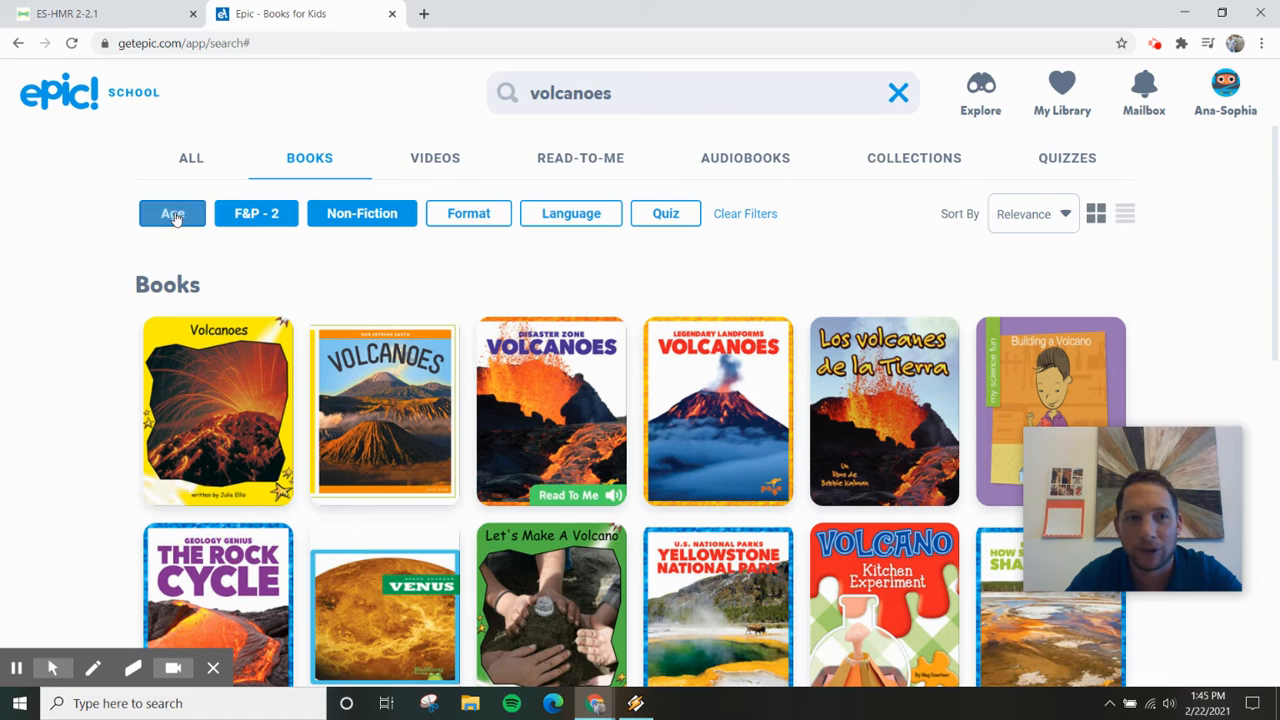
click(172, 213)
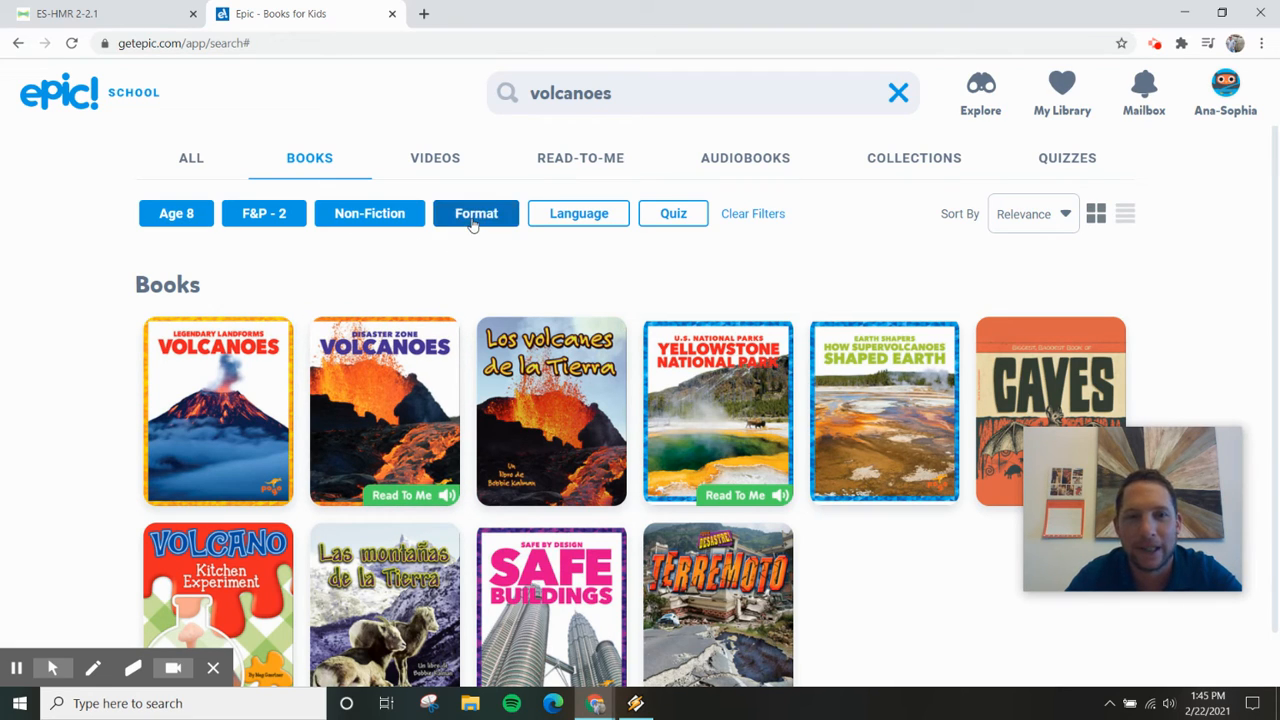
Filter the results to Spanish books and open 'Terremoto (Earthquake)'
click(476, 213)
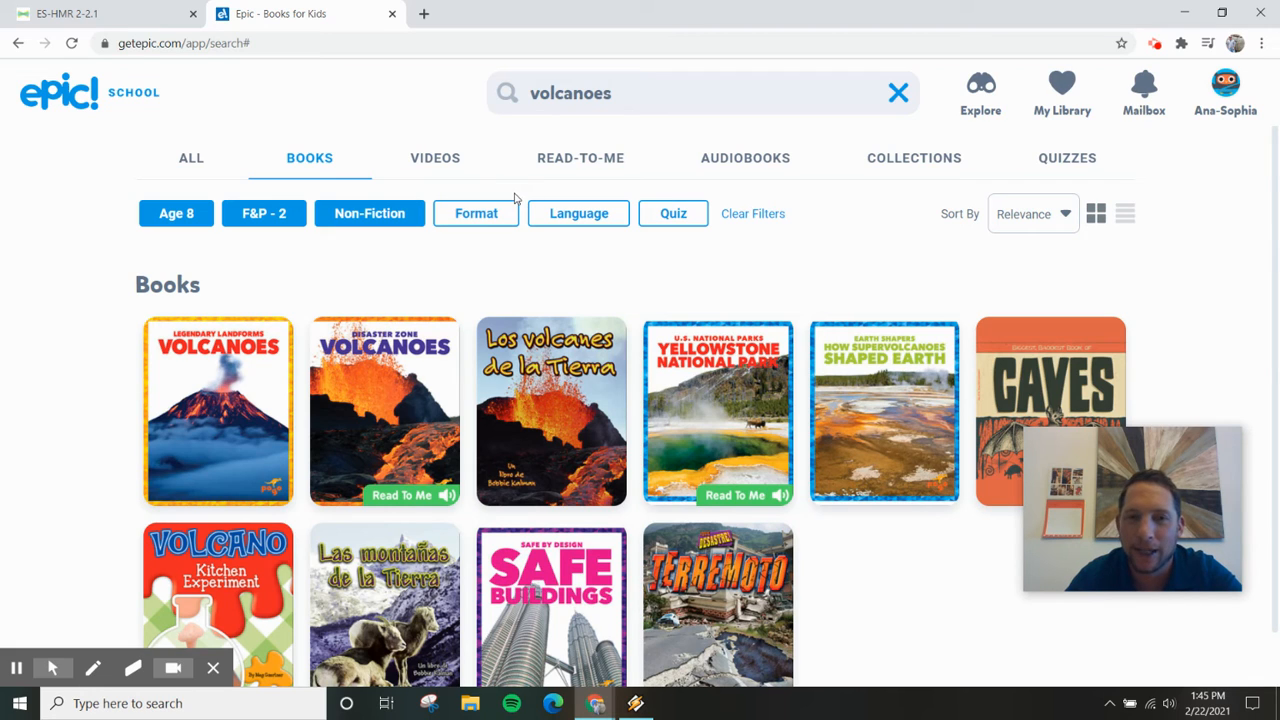
click(476, 213)
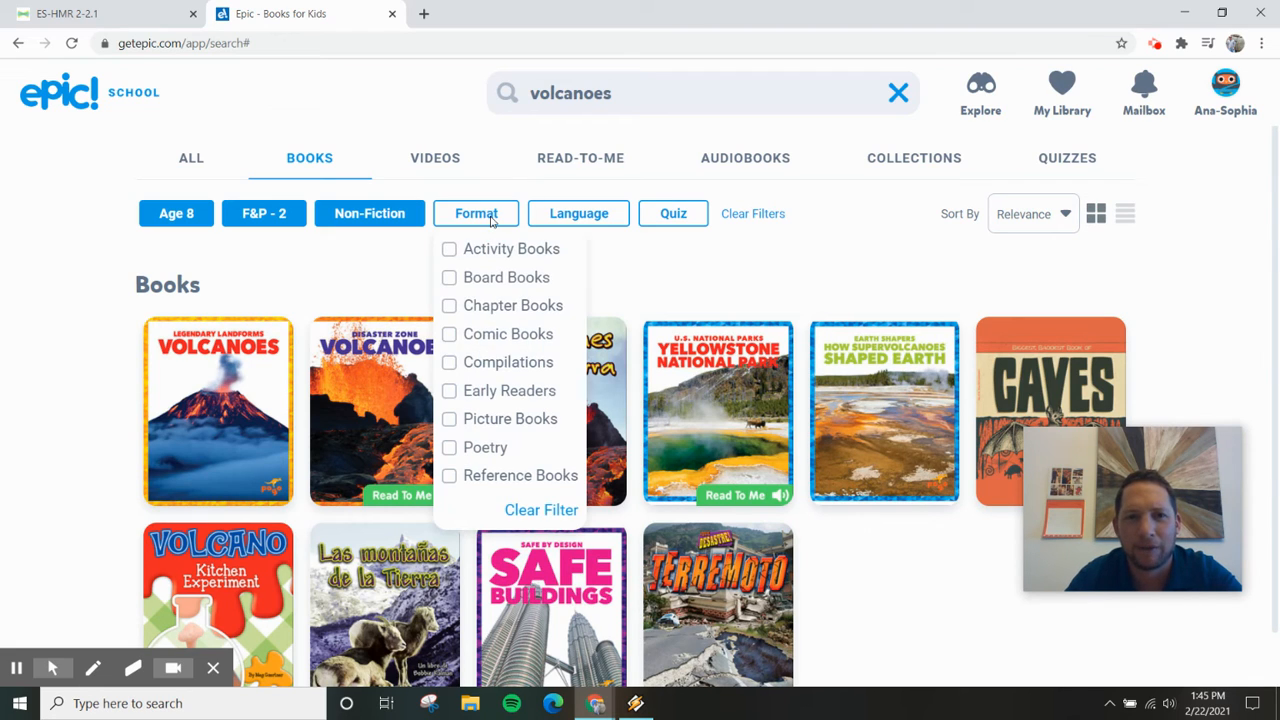
click(578, 213)
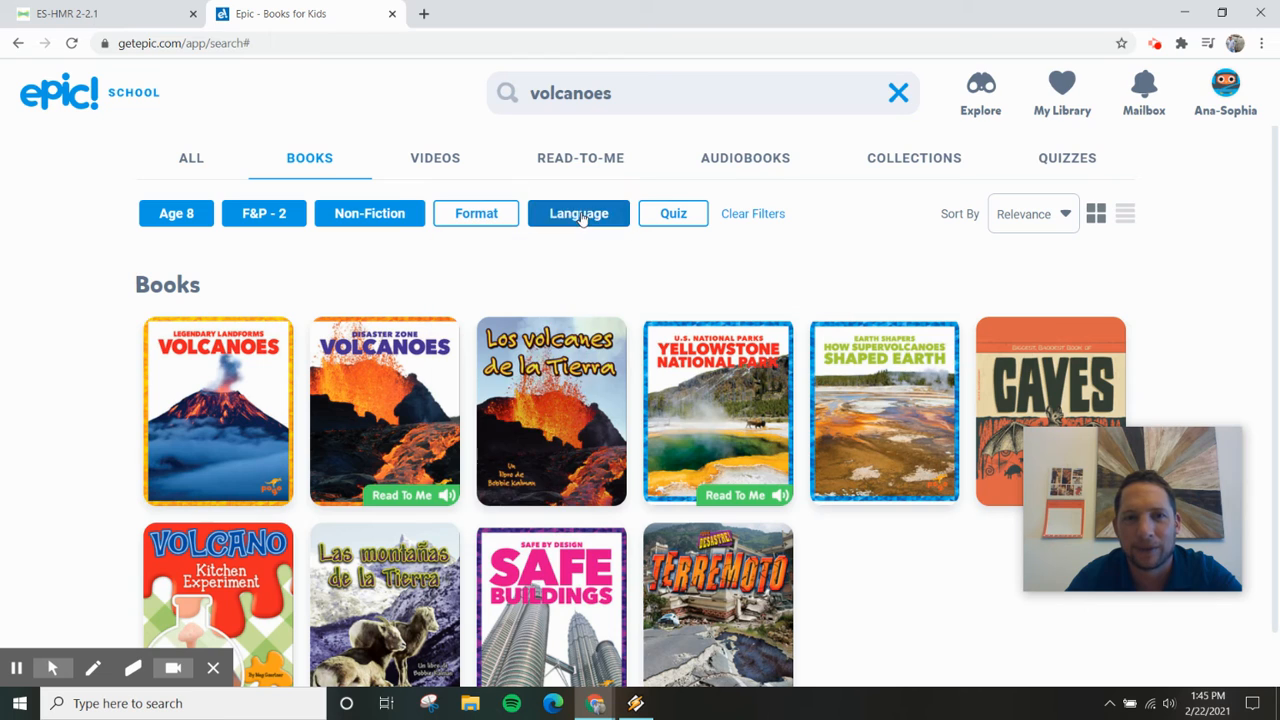
click(543, 277)
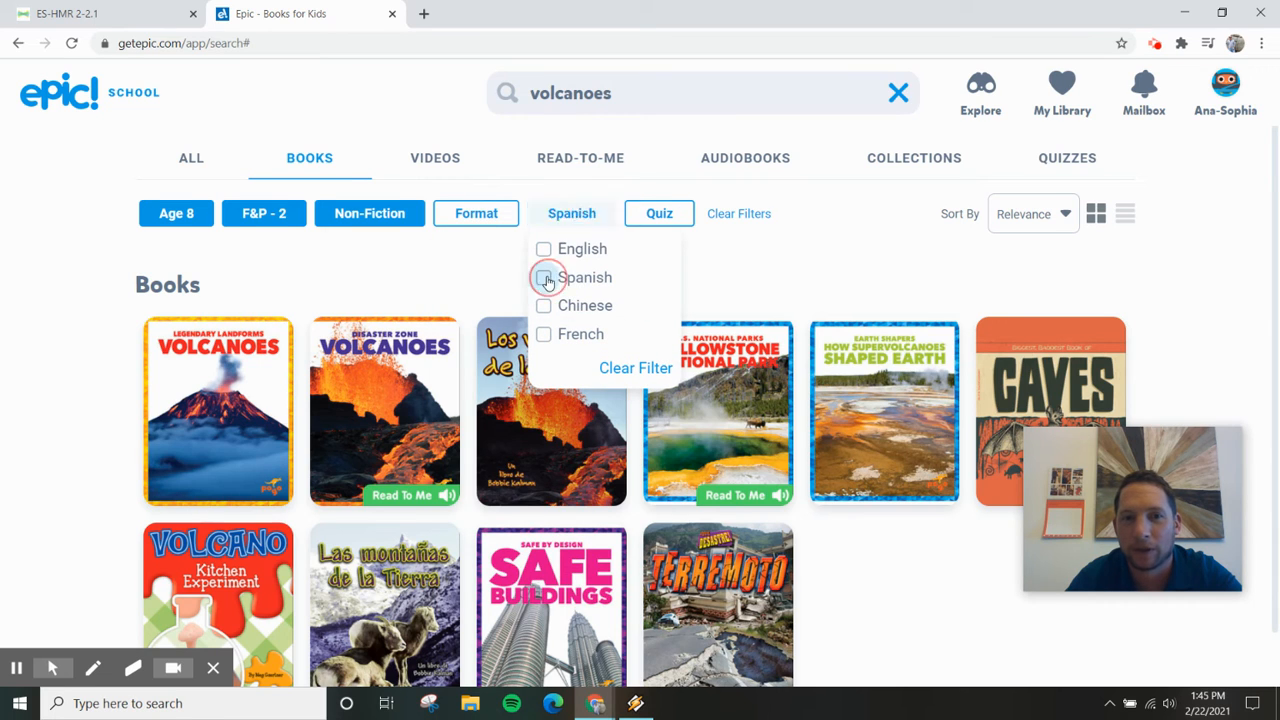
click(544, 277)
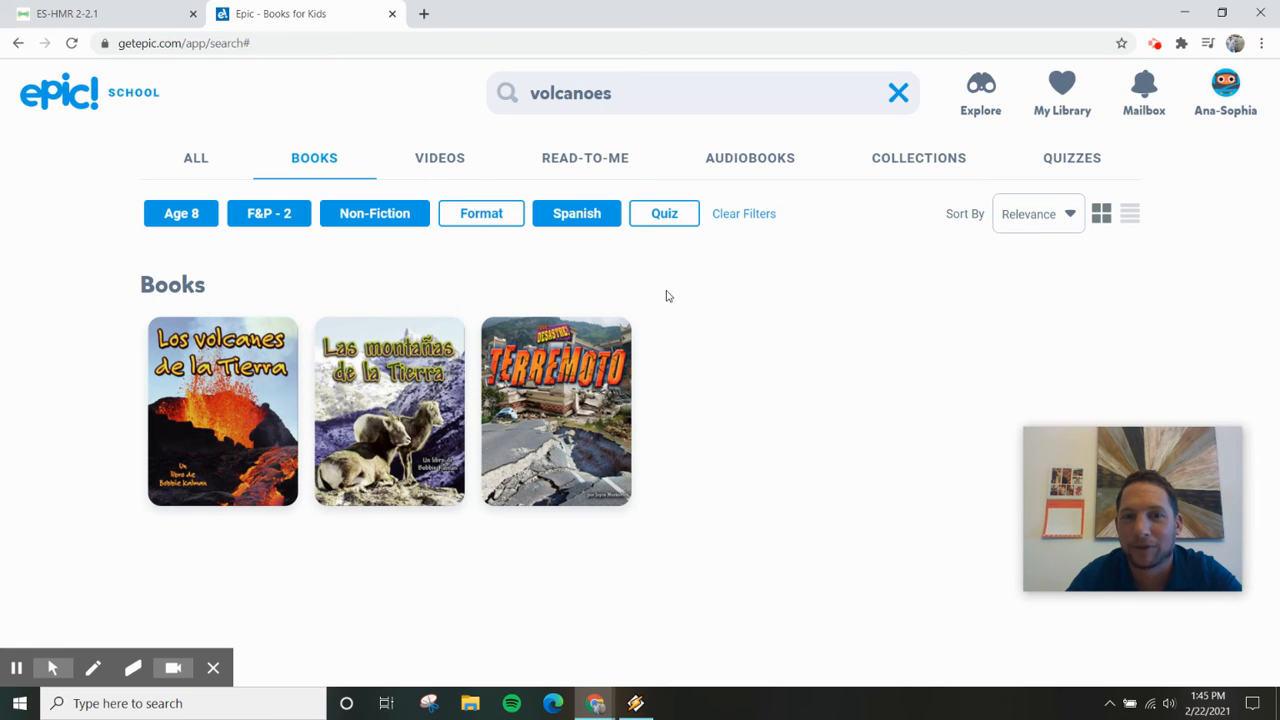
click(556, 411)
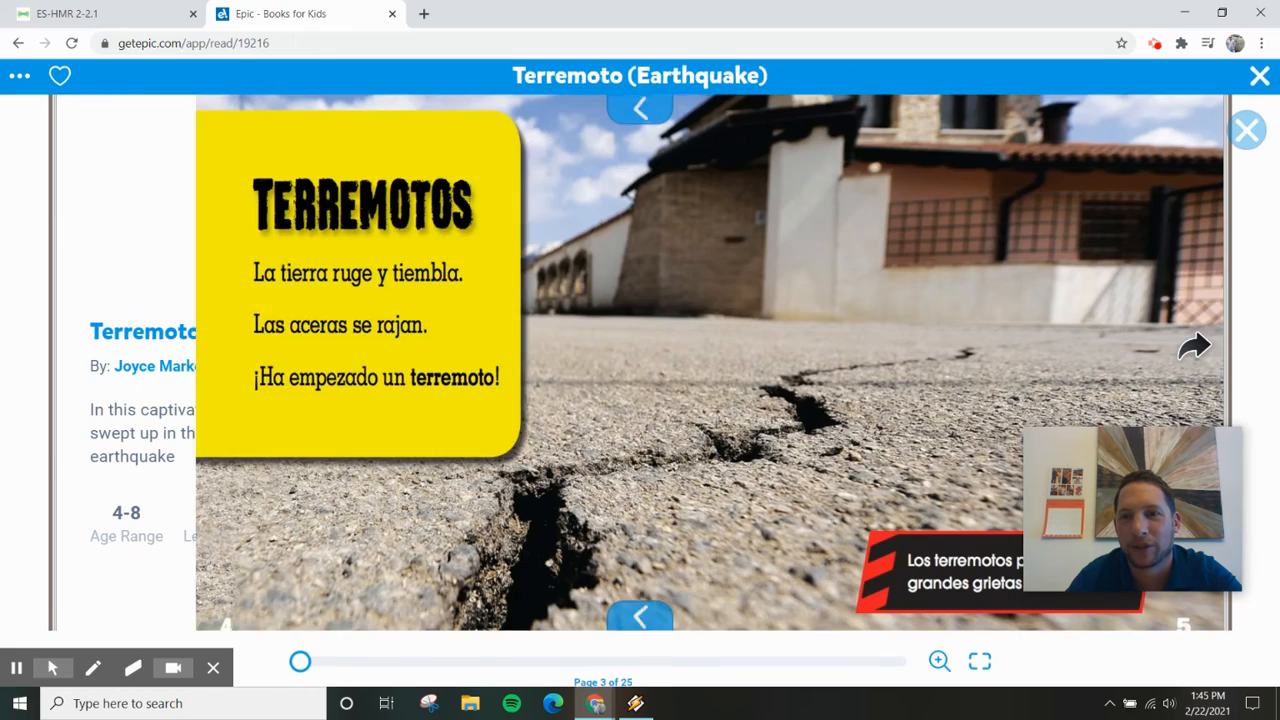
Turn Terremoto forward two spreads to pages 8–9 on what causes earthquakes
click(1195, 346)
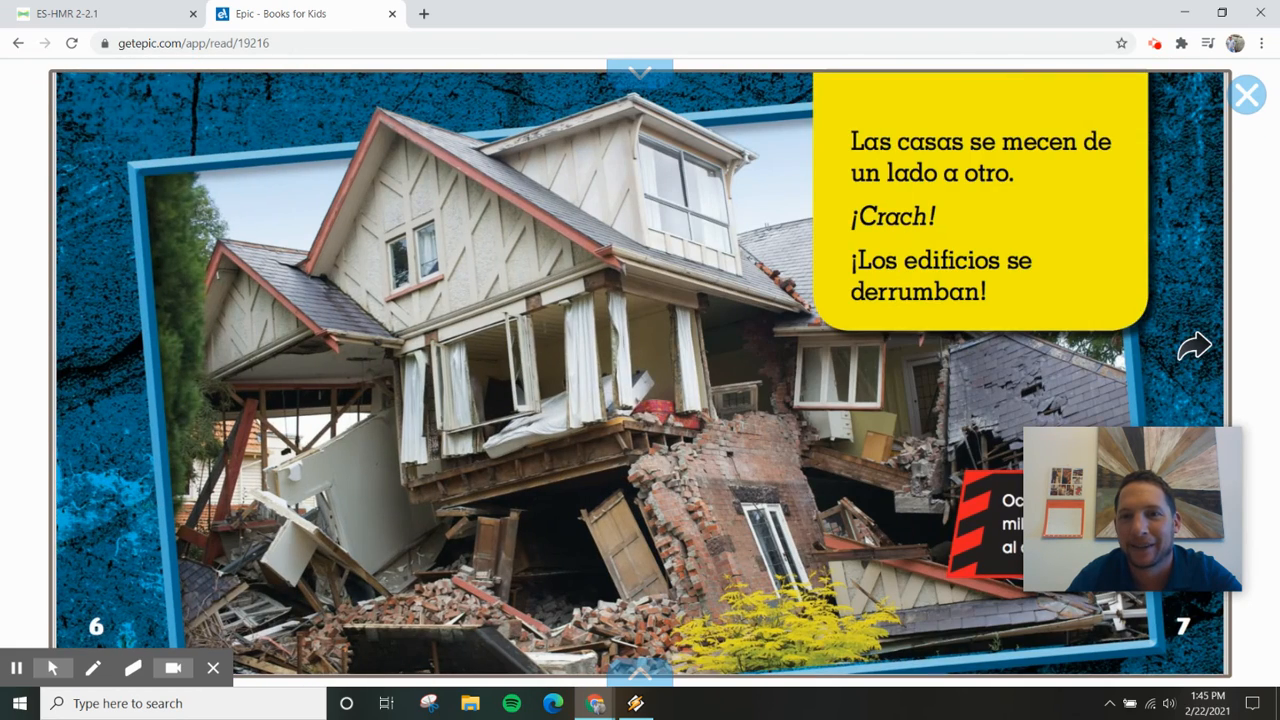
click(1194, 346)
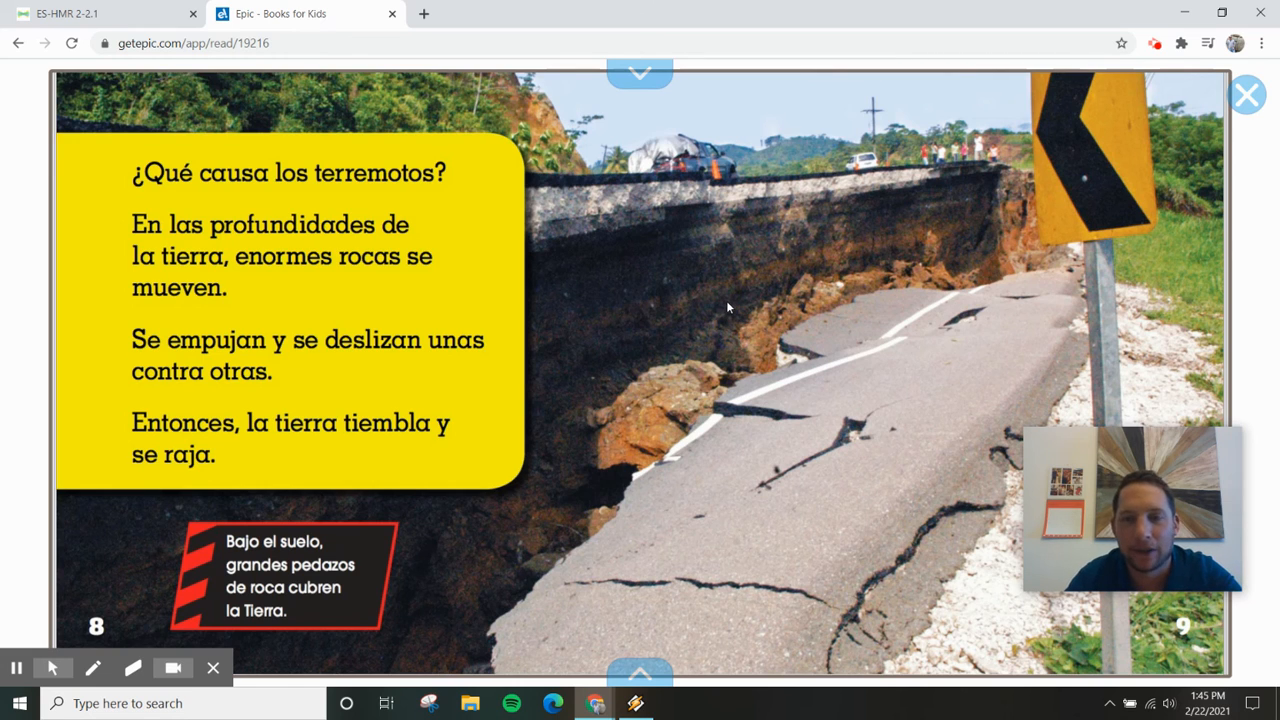
mouse_move(775, 318)
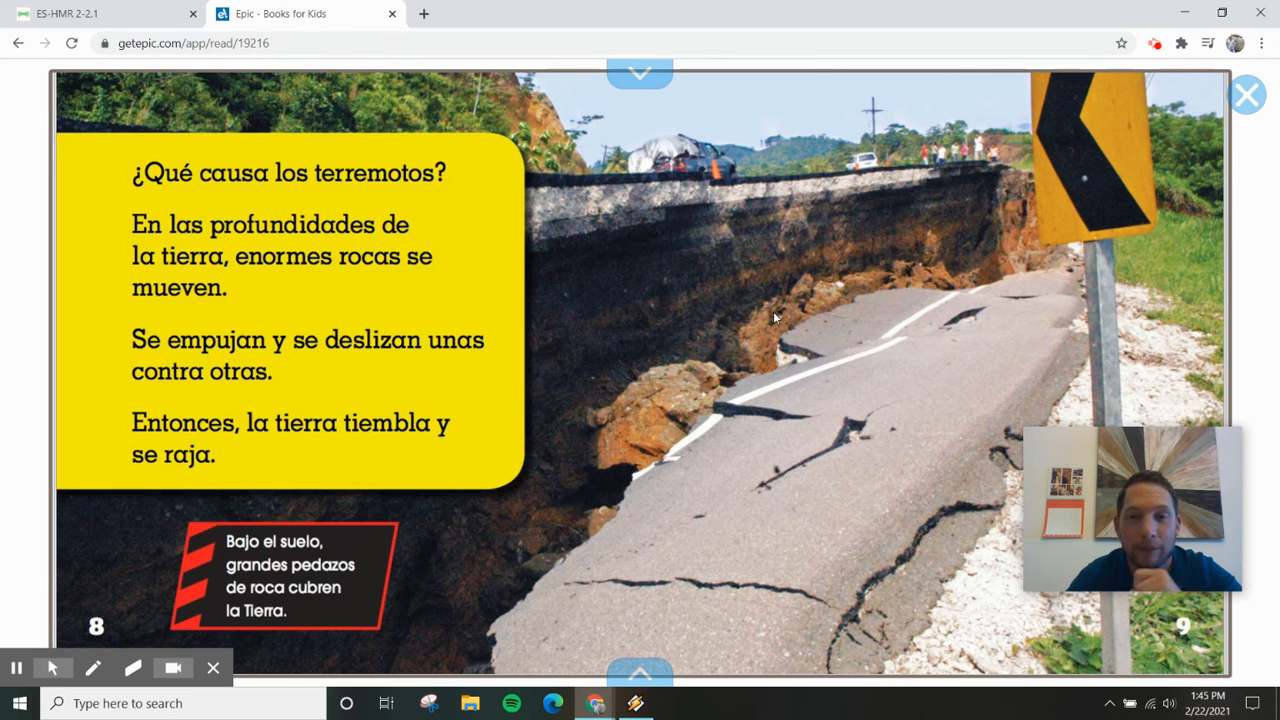